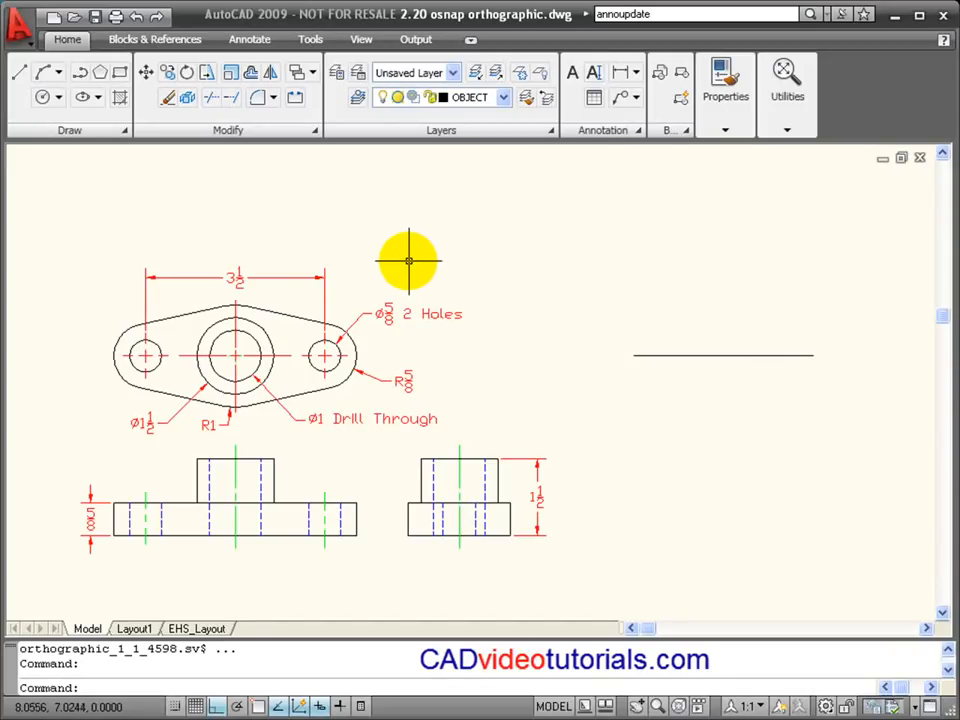
pyautogui.moveTo(576, 397)
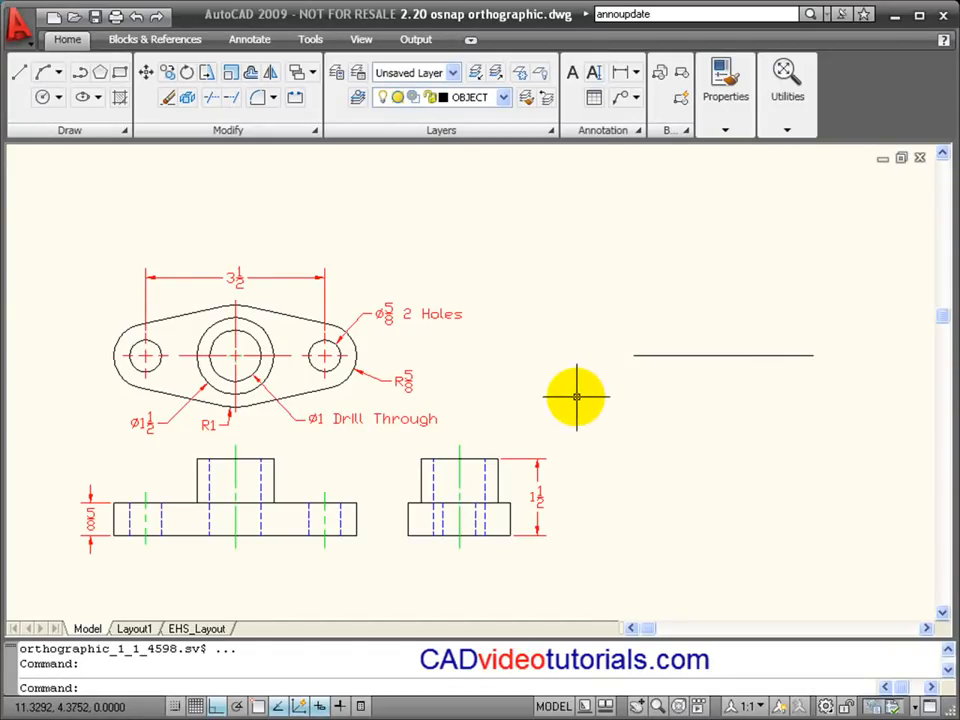
pyautogui.moveTo(562, 384)
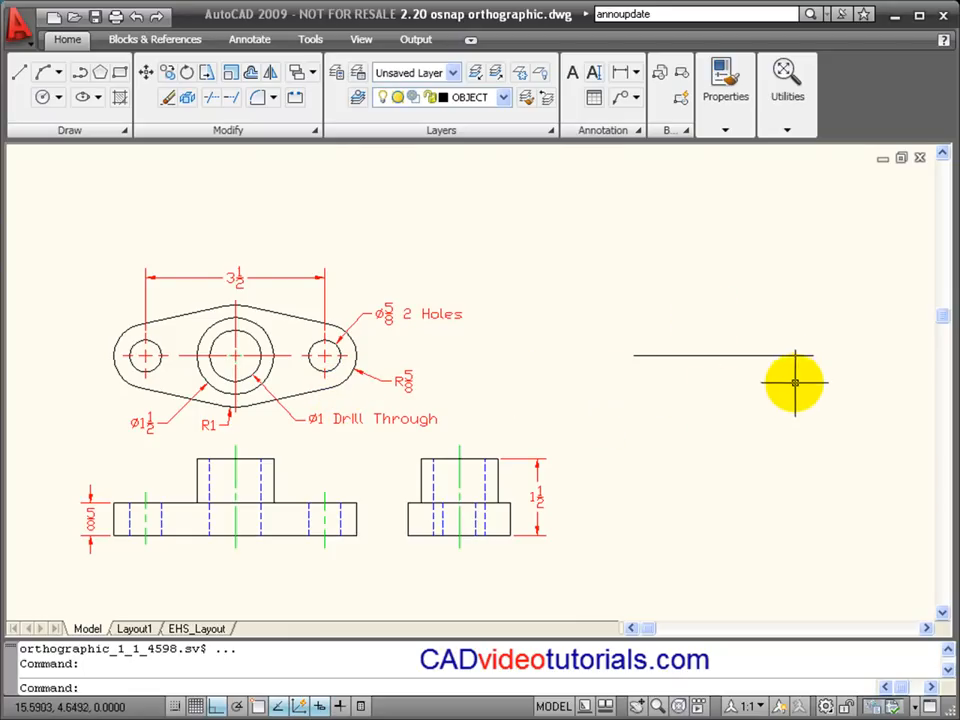
pyautogui.moveTo(745, 352)
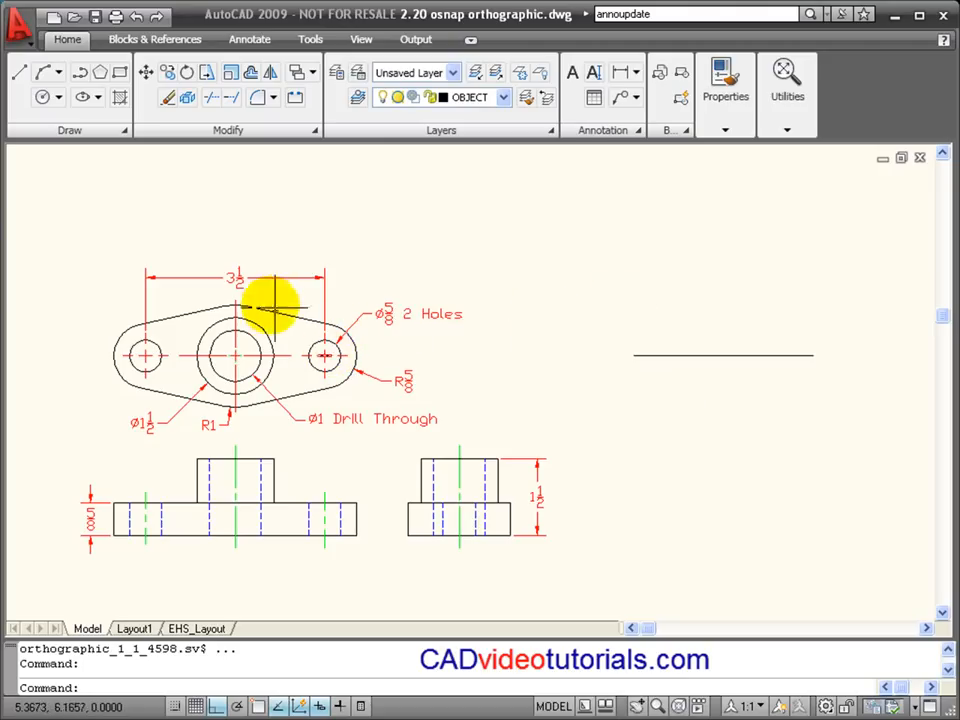
pyautogui.moveTo(738, 376)
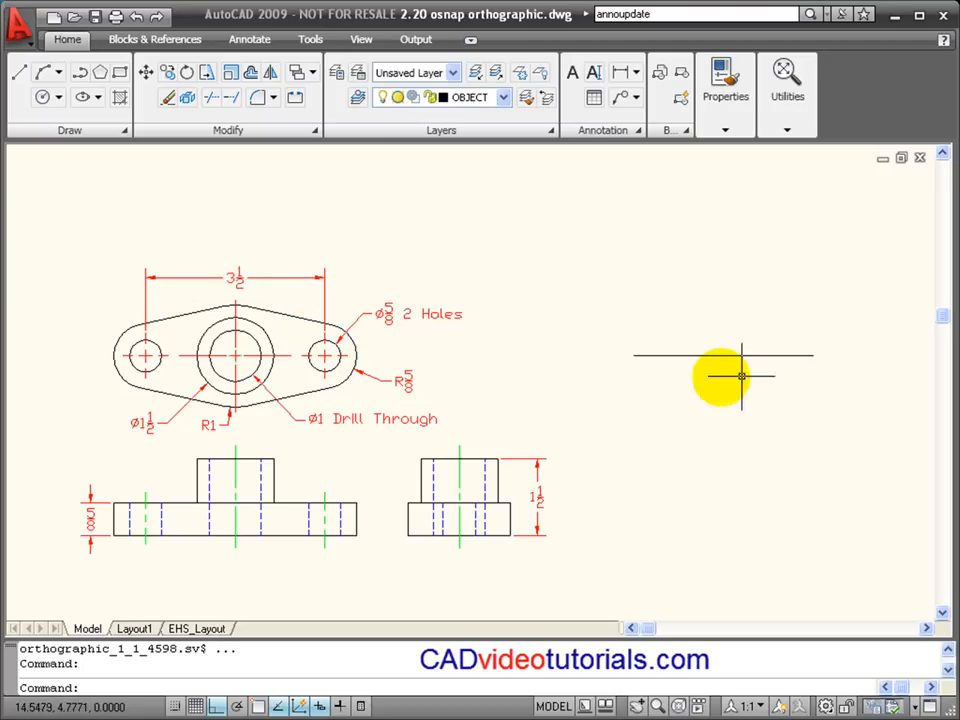
pyautogui.moveTo(820, 352)
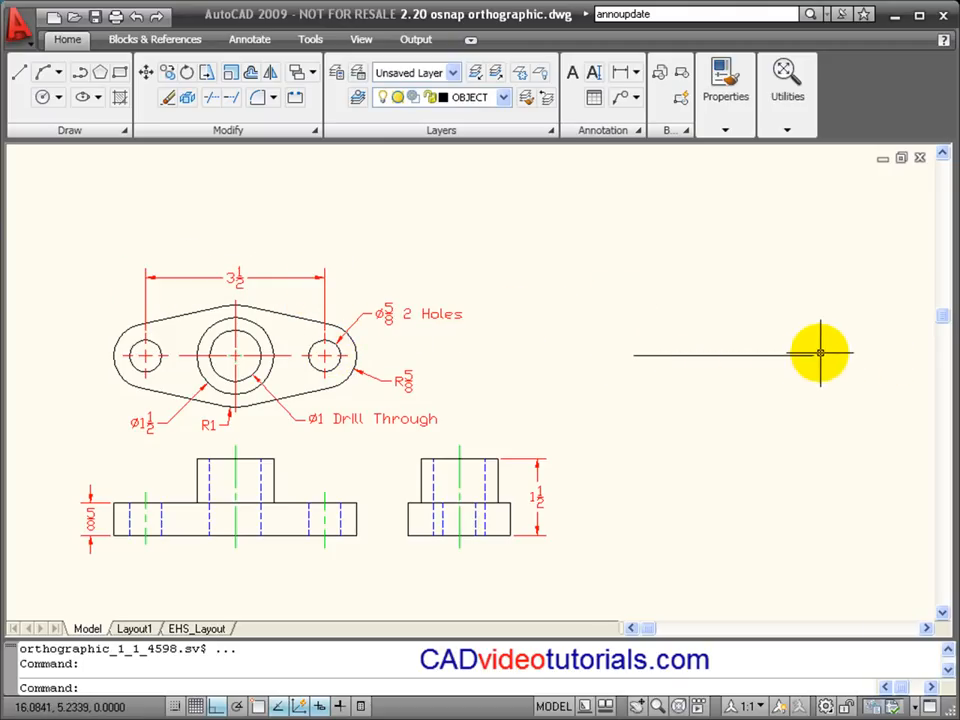
pyautogui.moveTo(143, 357)
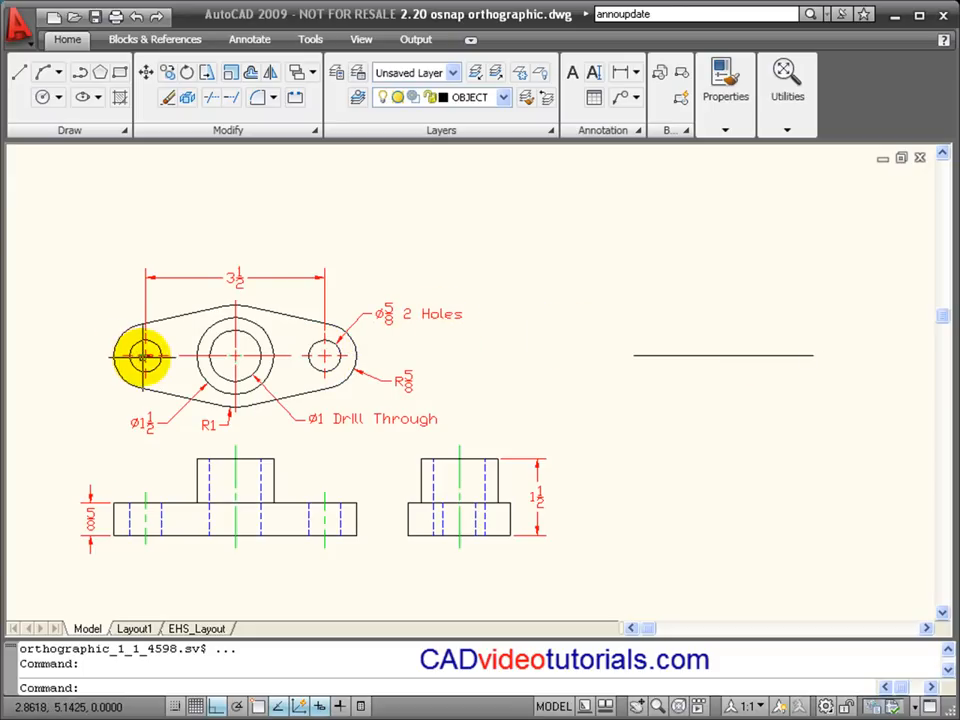
pyautogui.moveTo(327, 356)
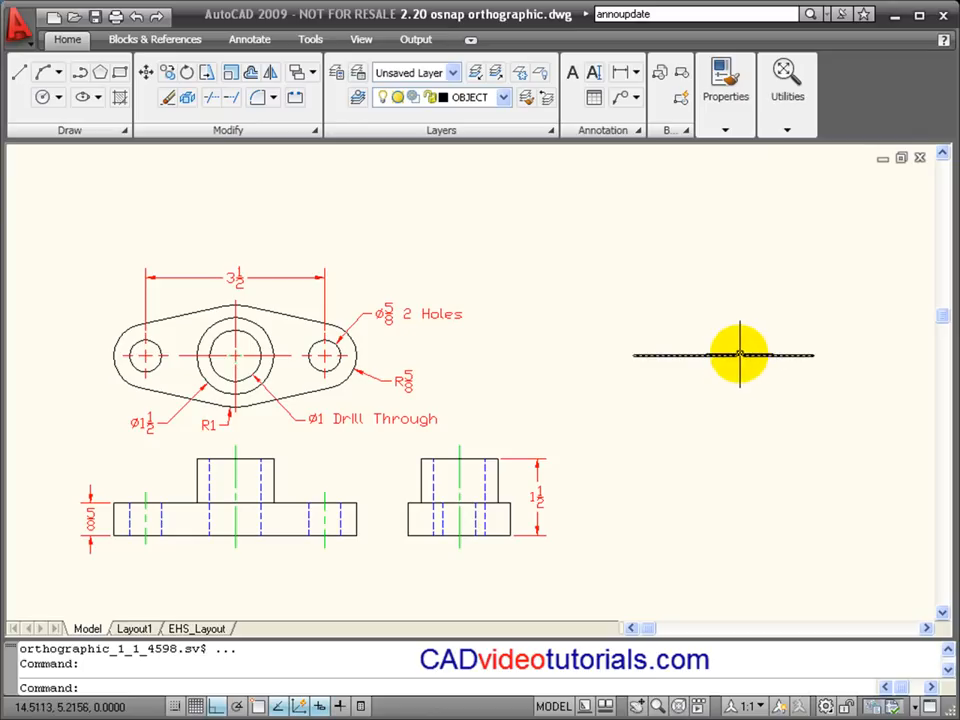
pyautogui.moveTo(231, 355)
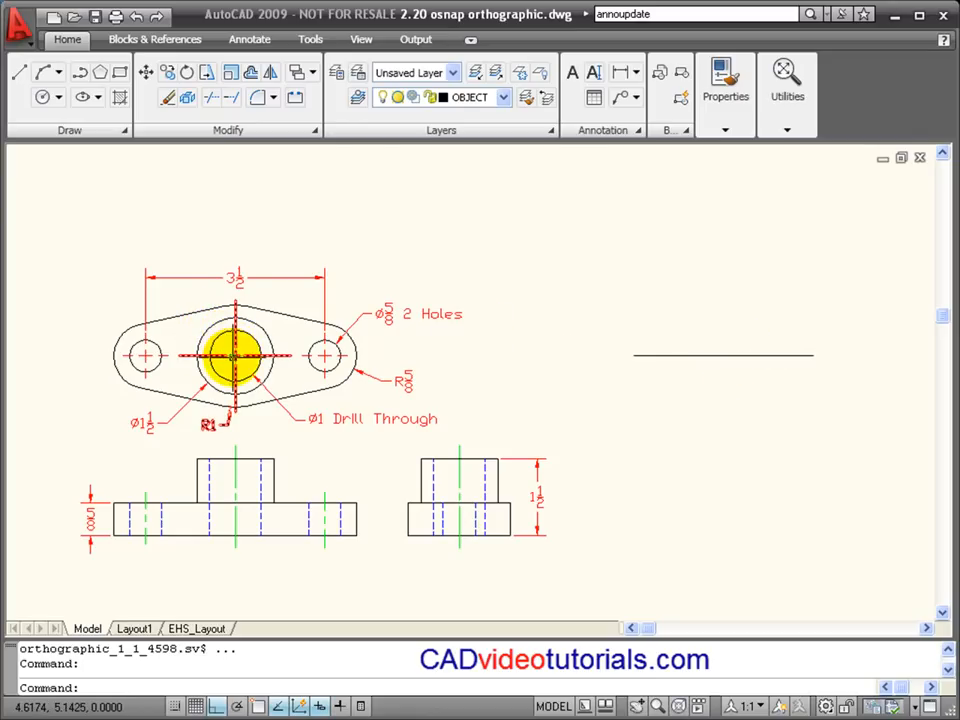
pyautogui.moveTo(231, 355)
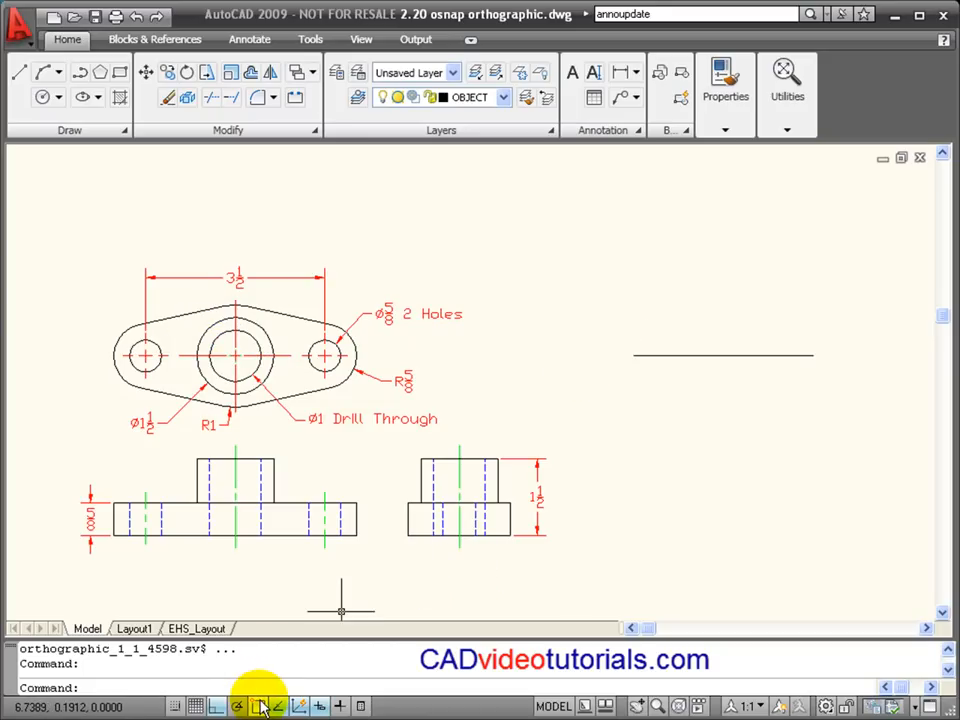
pyautogui.moveTo(258, 701)
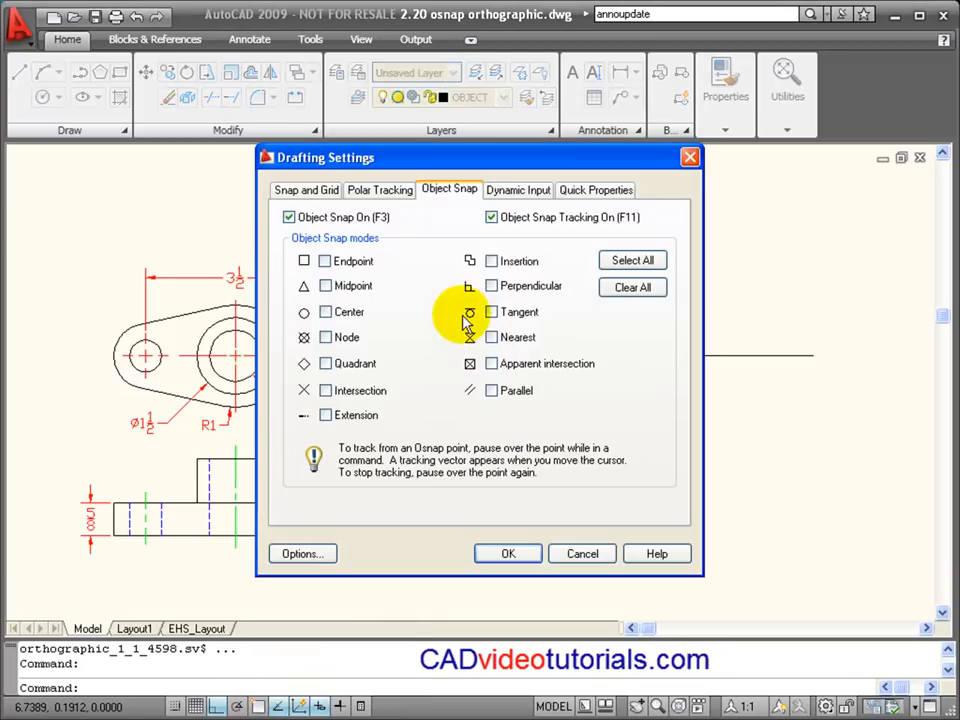
pyautogui.moveTo(325, 261)
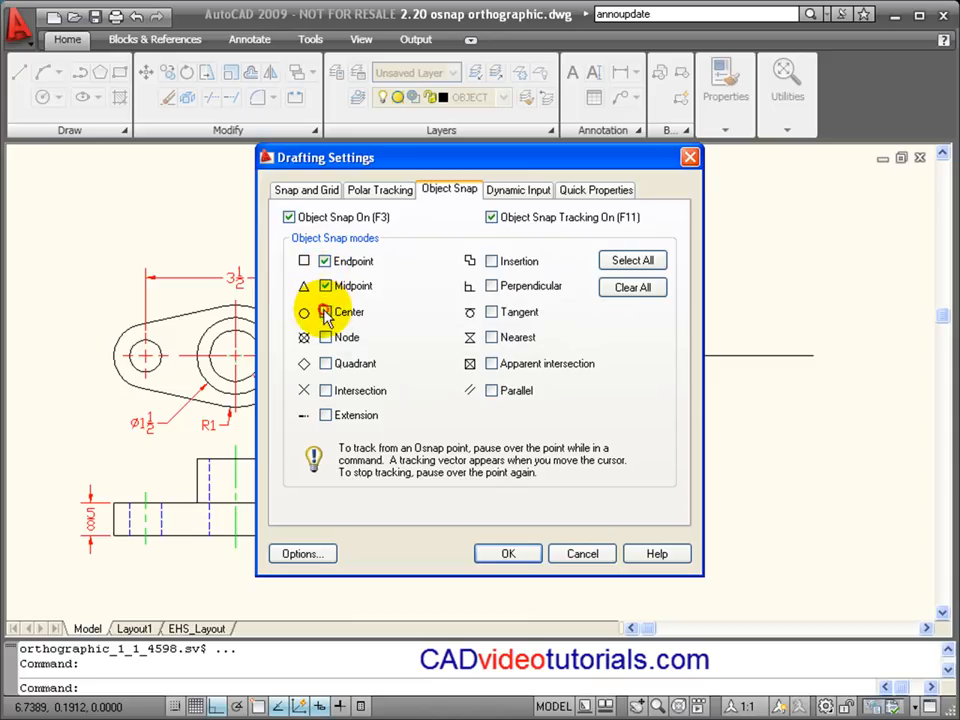
# Enable Endpoint, Midpoint, Center and Tangent object snaps and confirm.
pyautogui.click(325, 311)
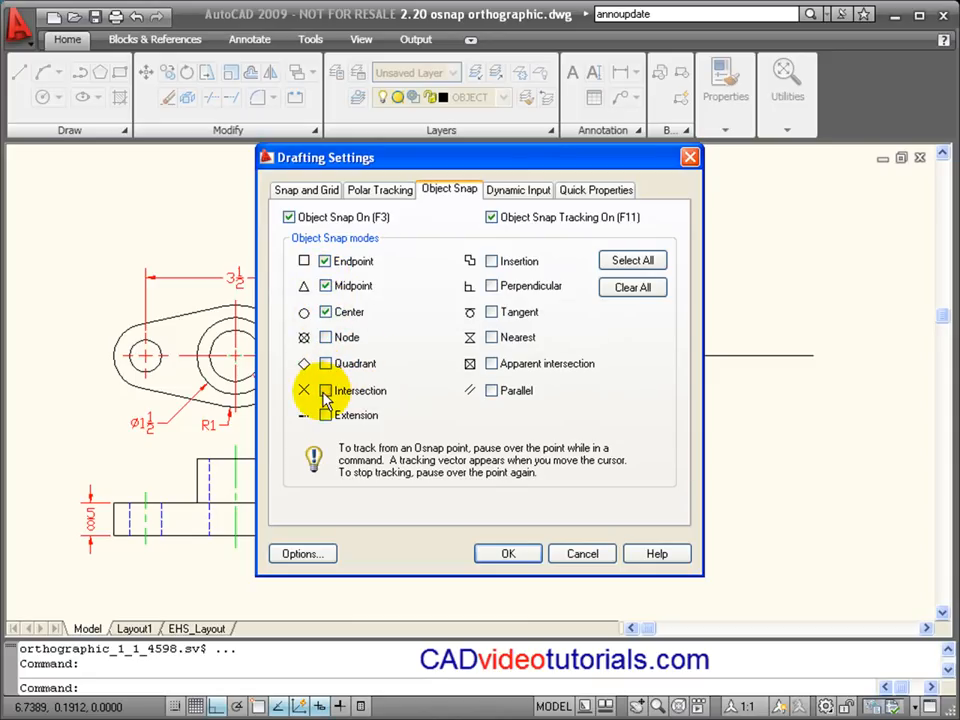
pyautogui.moveTo(491, 311)
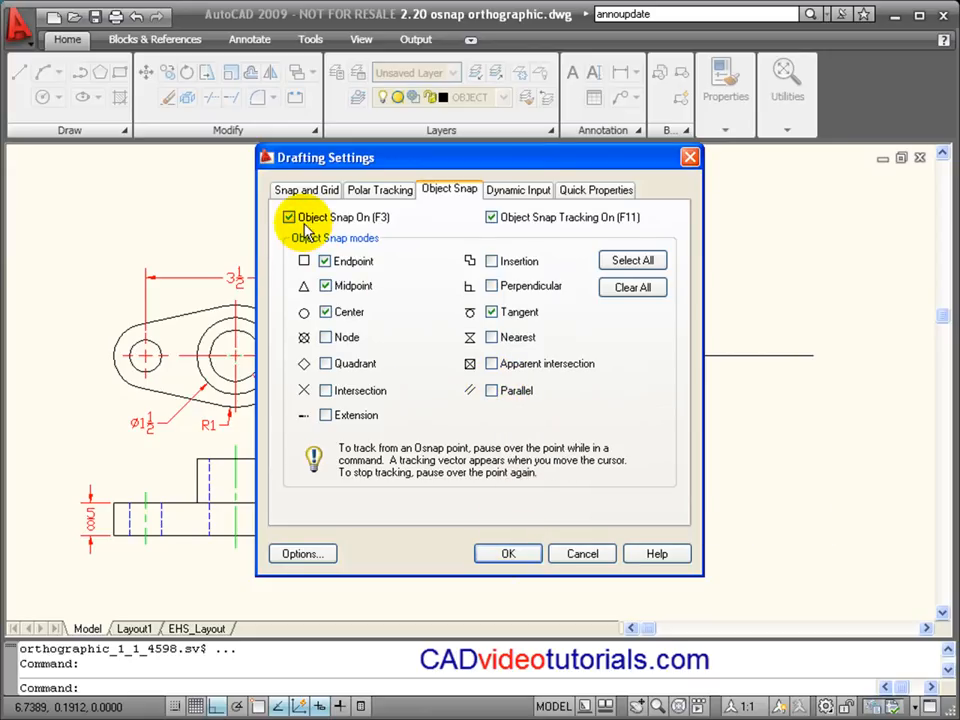
pyautogui.click(507, 553)
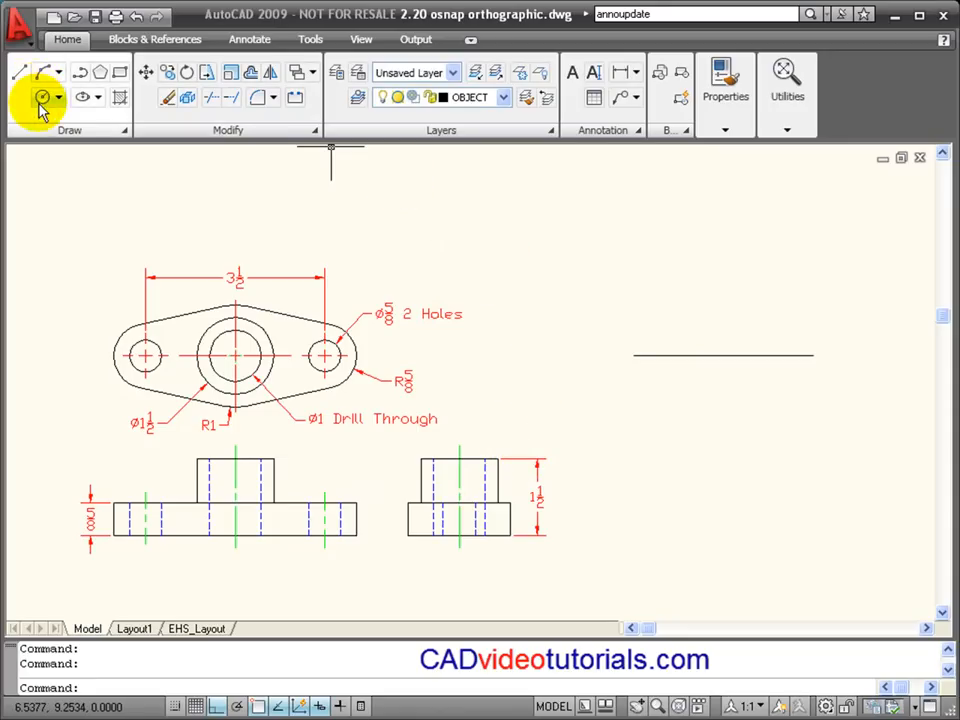
pyautogui.moveTo(42, 98)
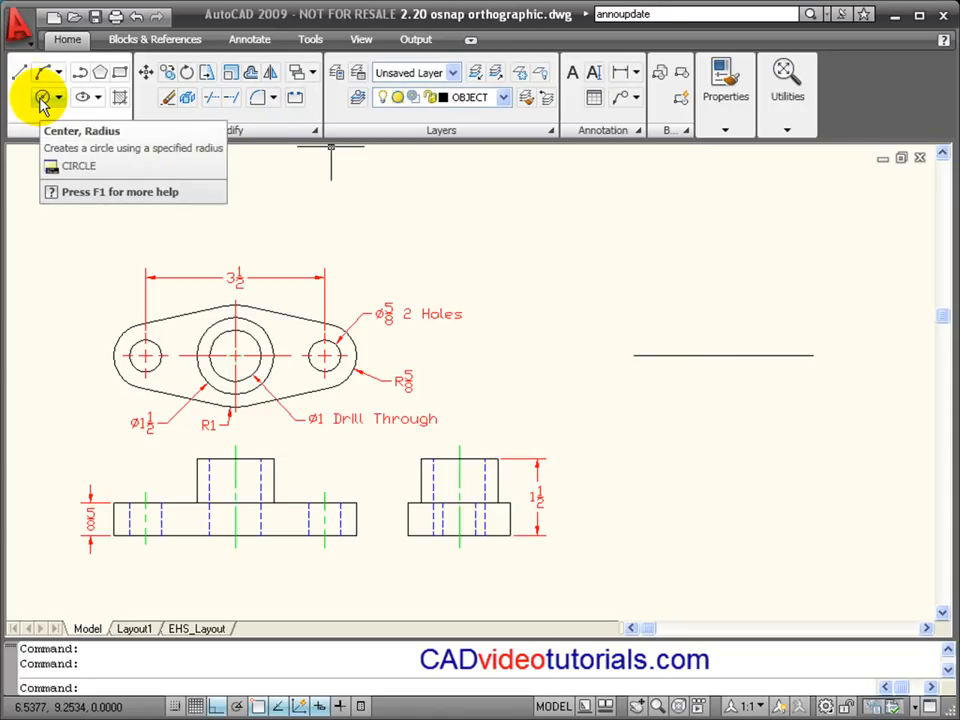
# Draw radius 5/8 circles at the line's ends and a radius 1 circle at its midpoint.
pyautogui.click(37, 97)
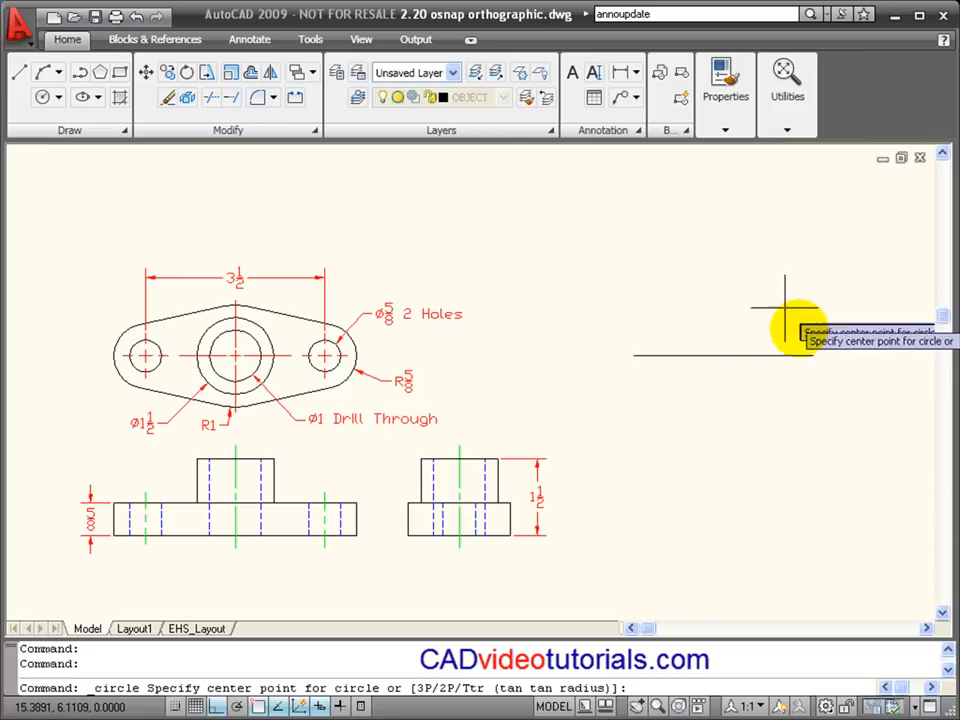
pyautogui.click(808, 357)
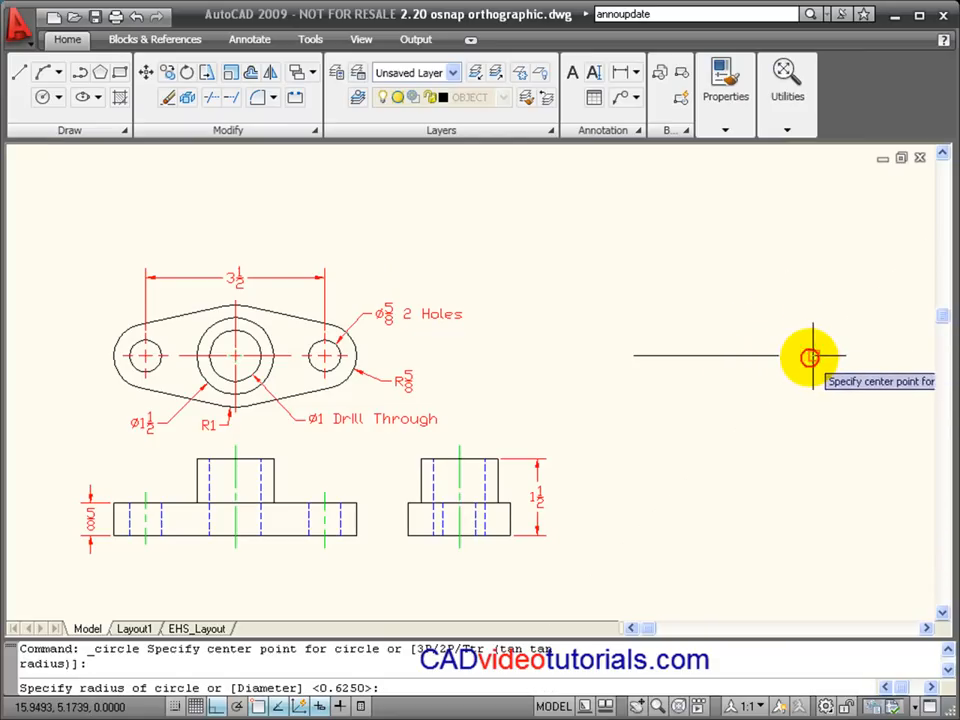
pyautogui.moveTo(753, 352)
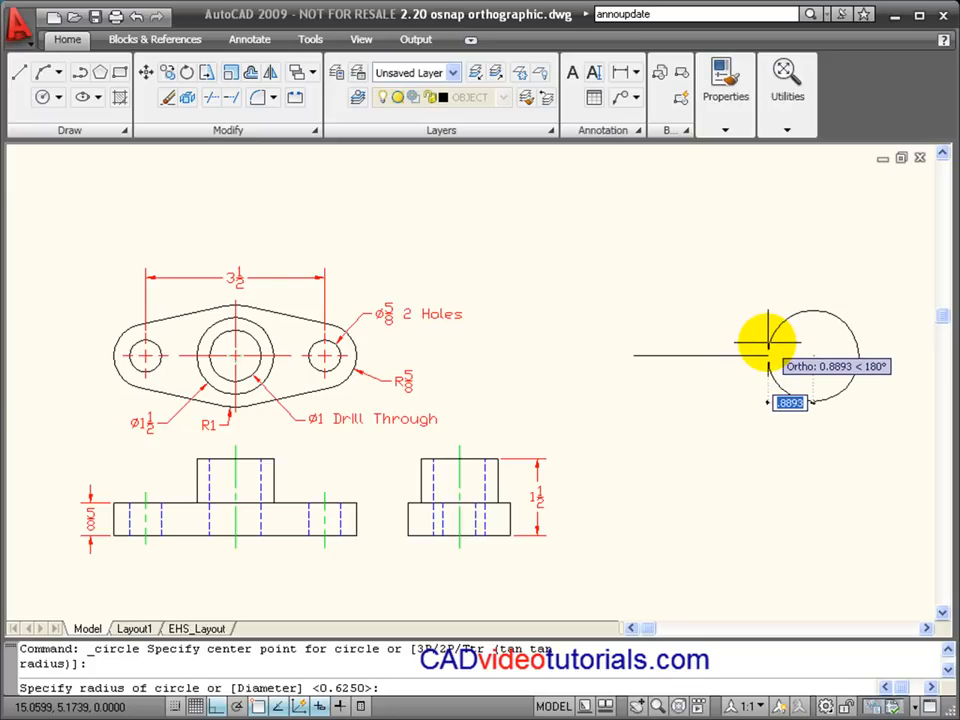
pyautogui.write('5/8')
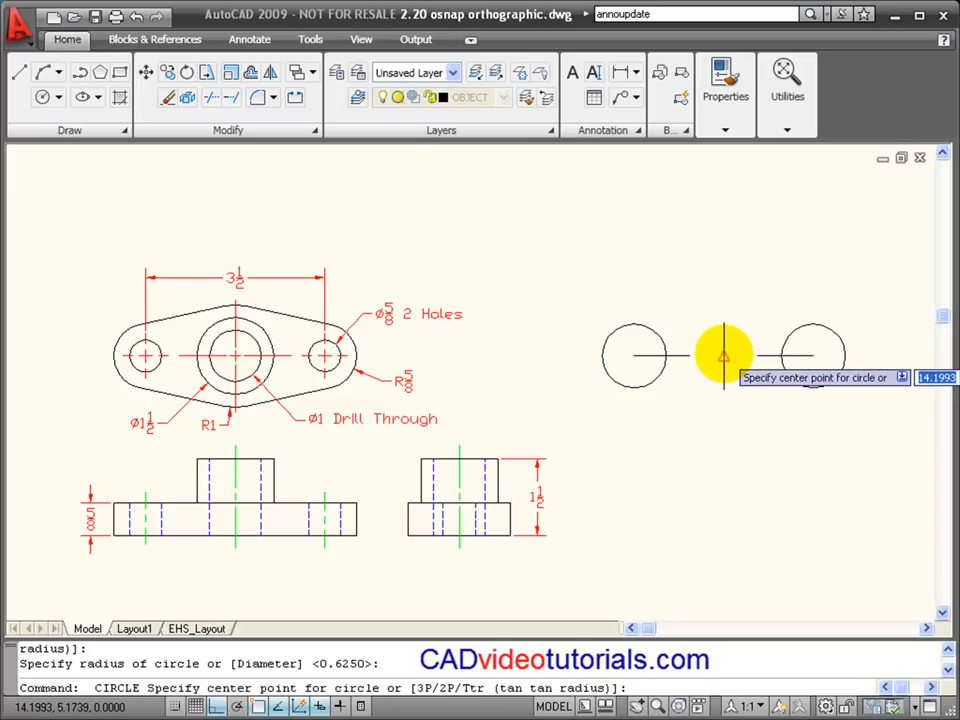
pyautogui.moveTo(722, 320)
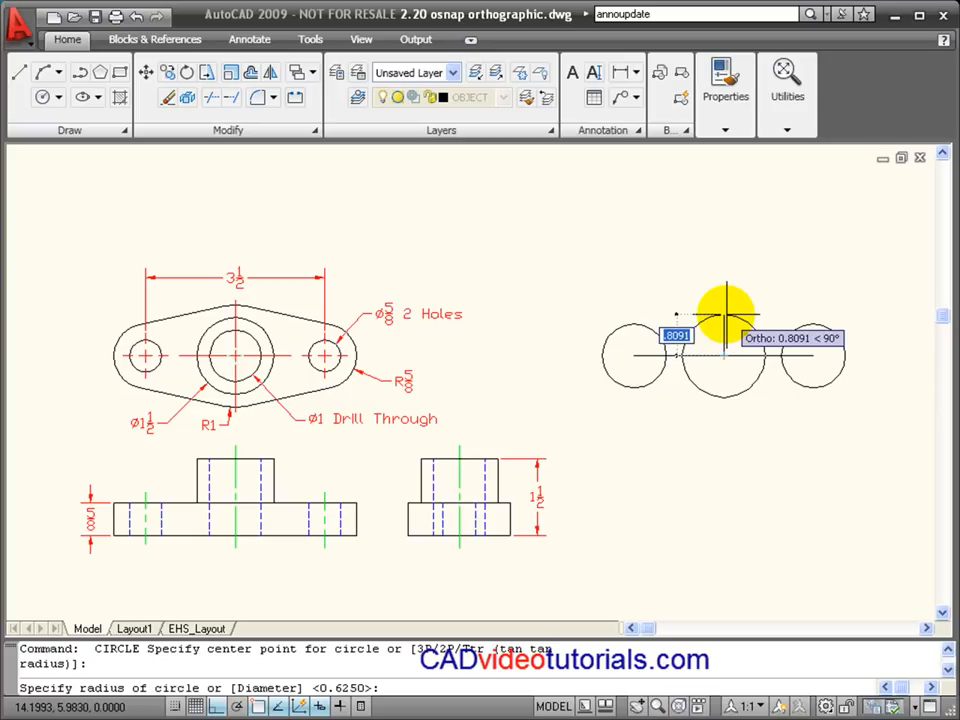
pyautogui.write('1')
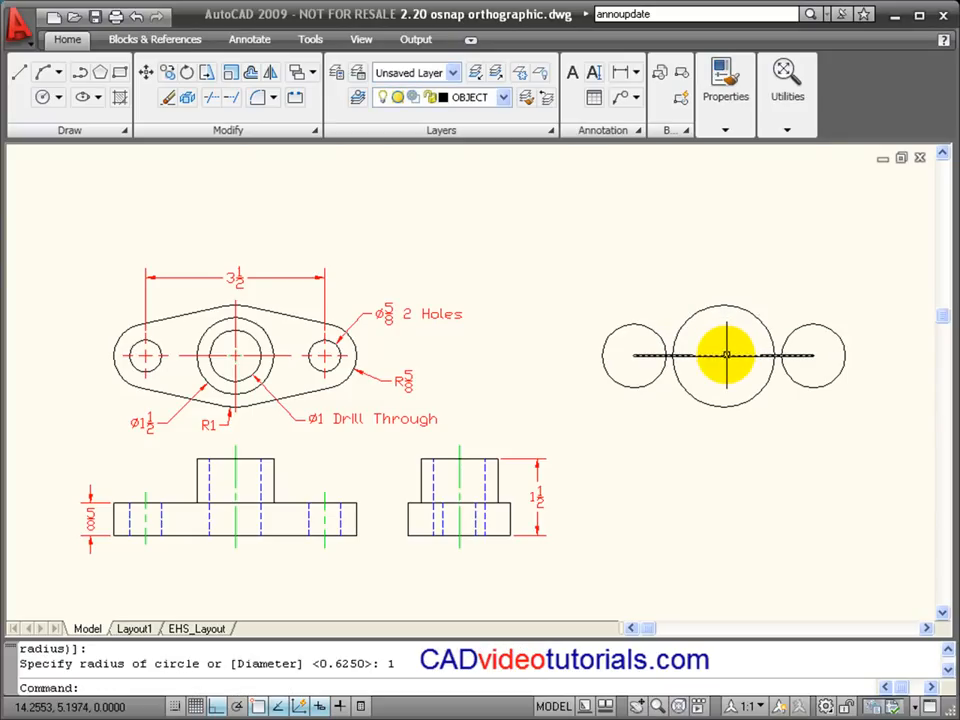
pyautogui.click(725, 355)
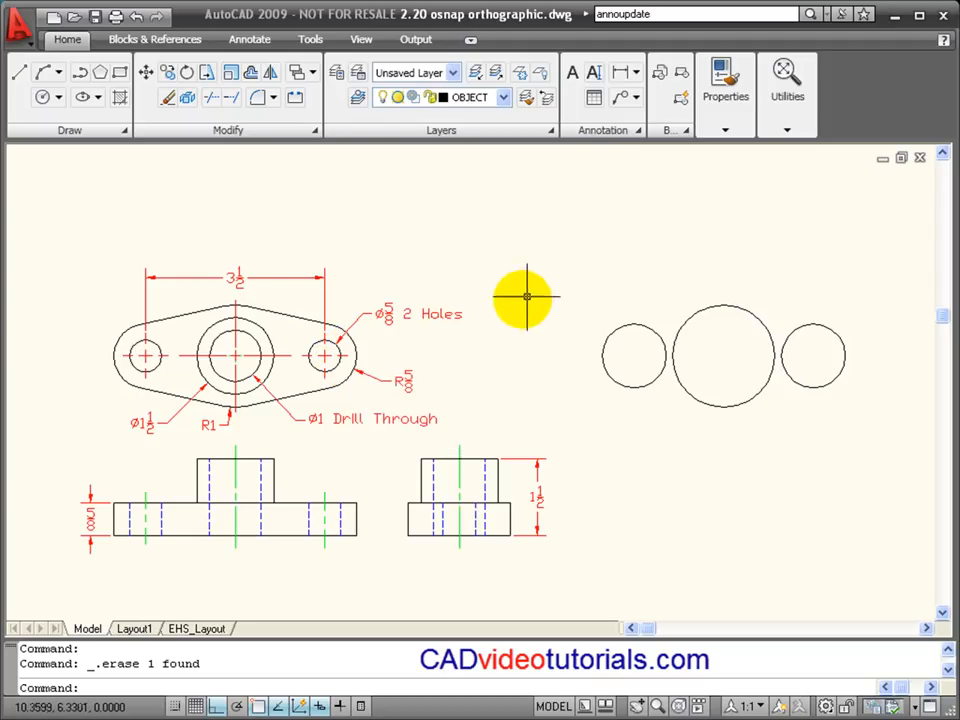
pyautogui.moveTo(517, 290)
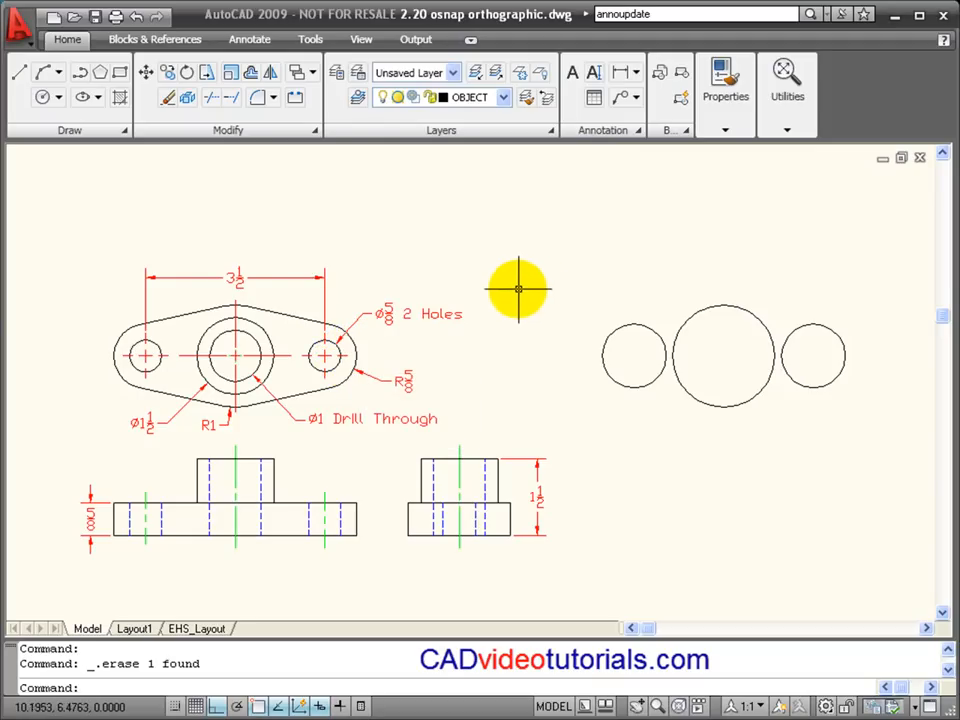
pyautogui.moveTo(628, 268)
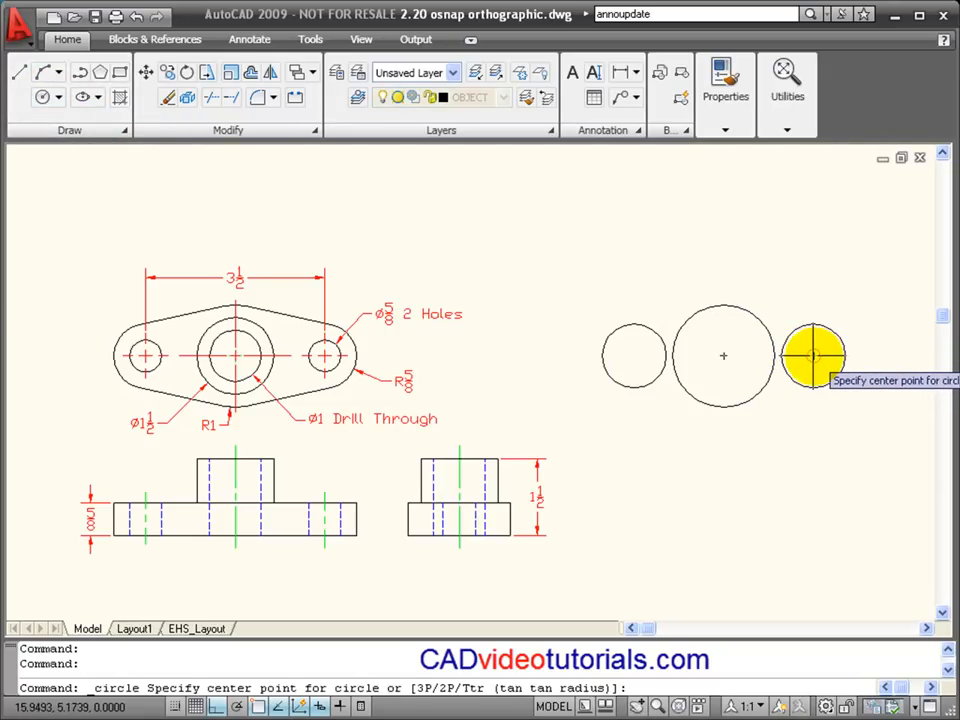
# Erase the line and add concentric 5/8-diameter holes in the small circles.
pyautogui.click(813, 357)
pyautogui.write('5/8')
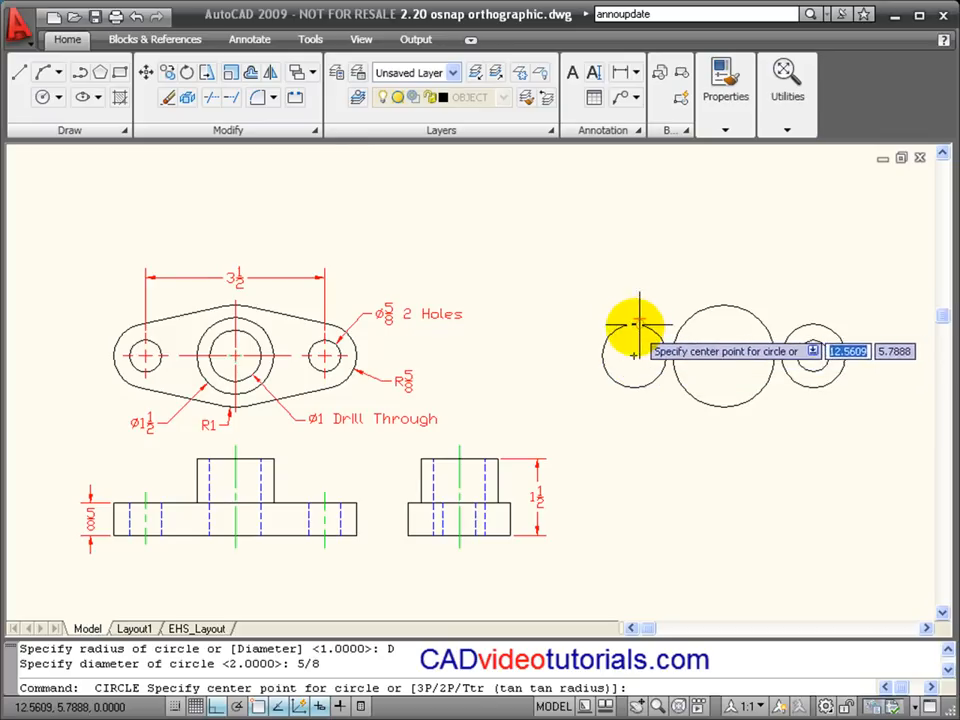
pyautogui.moveTo(633, 357)
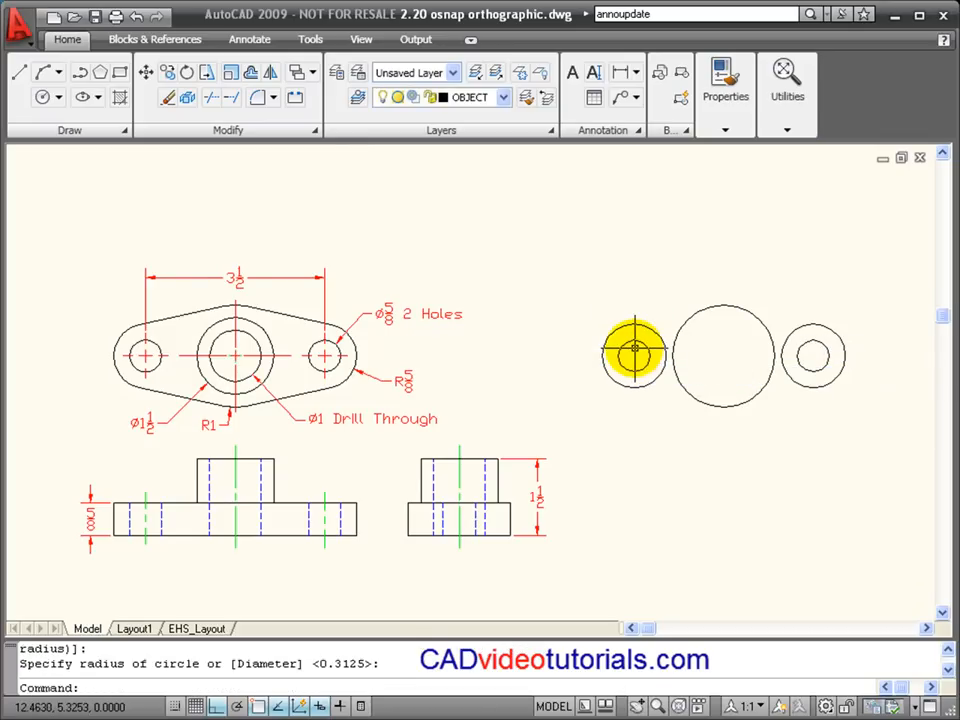
pyautogui.moveTo(746, 343)
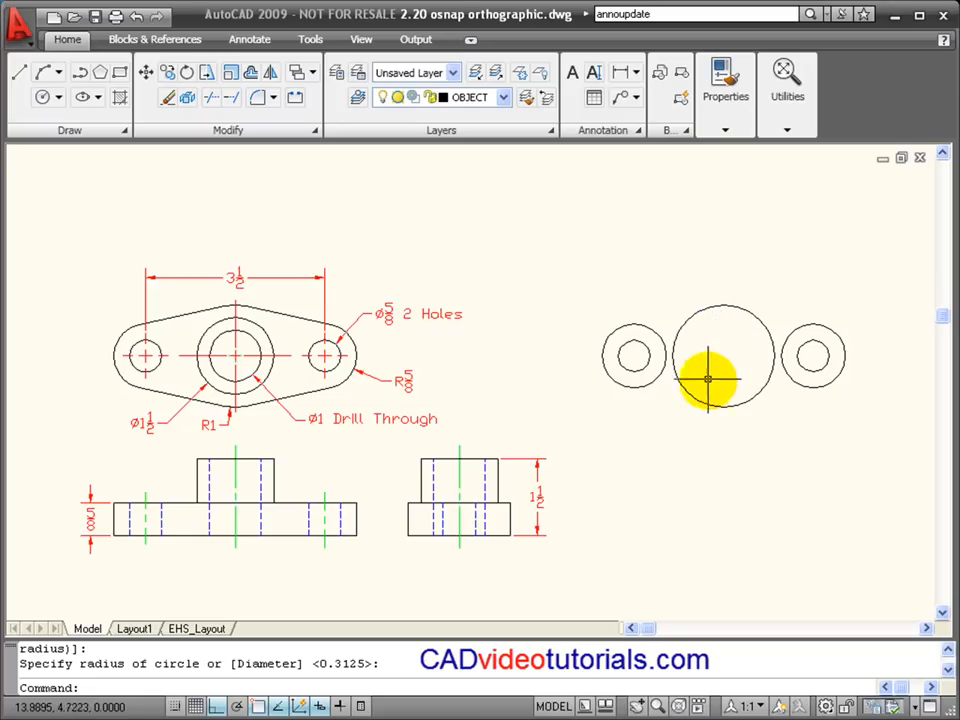
pyautogui.moveTo(732, 340)
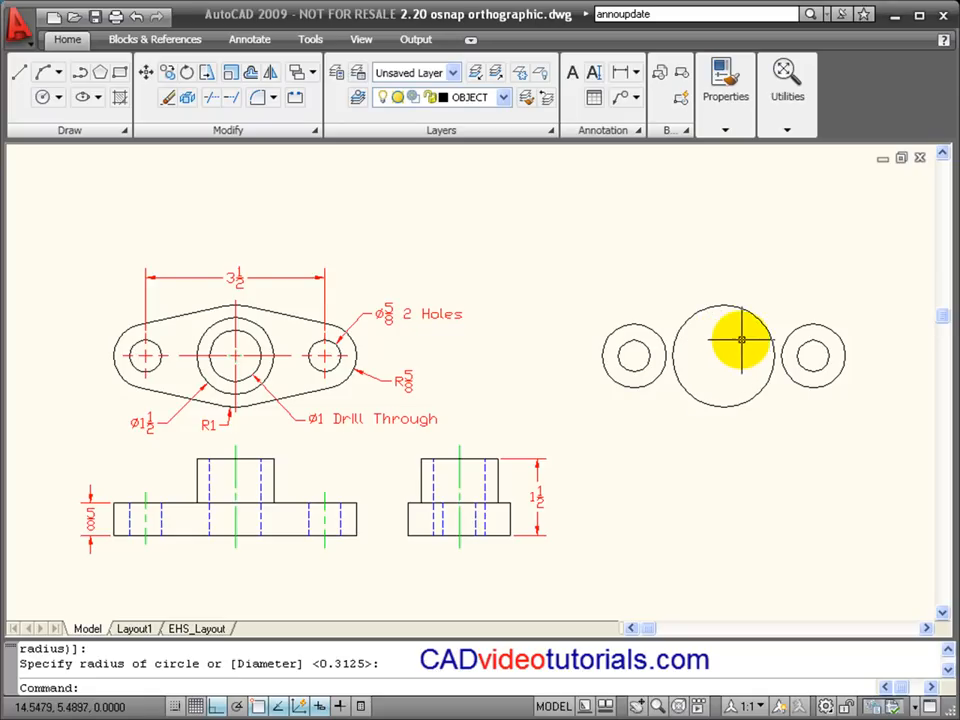
pyautogui.moveTo(659, 264)
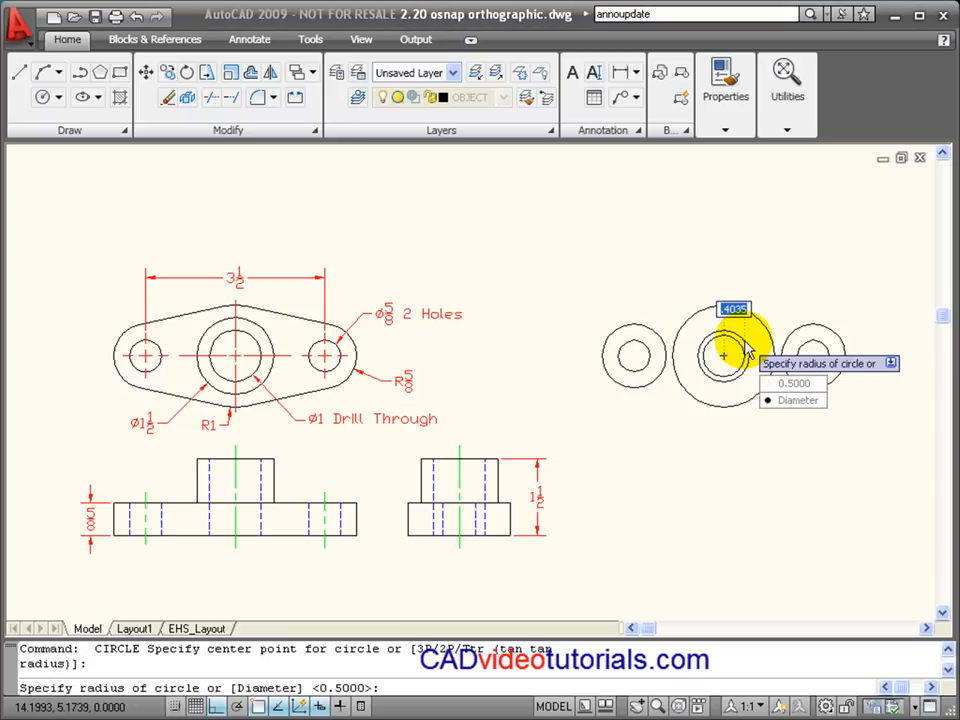
# Draw a 1.5-diameter circle centred on the large middle circle.
pyautogui.write('D')
pyautogui.write('1.5')
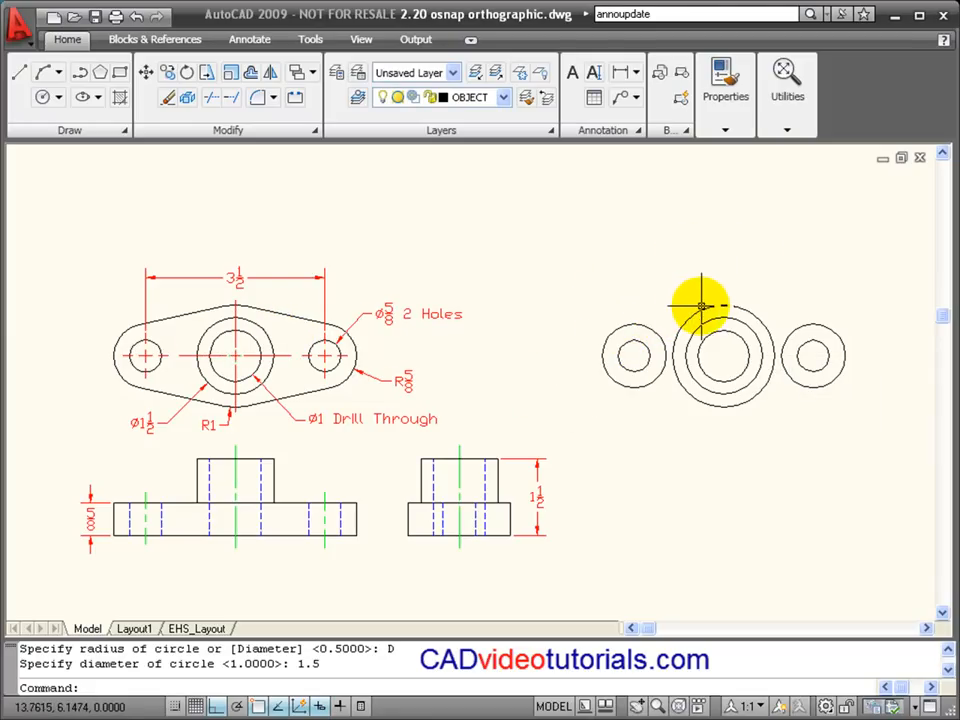
pyautogui.moveTo(832, 328)
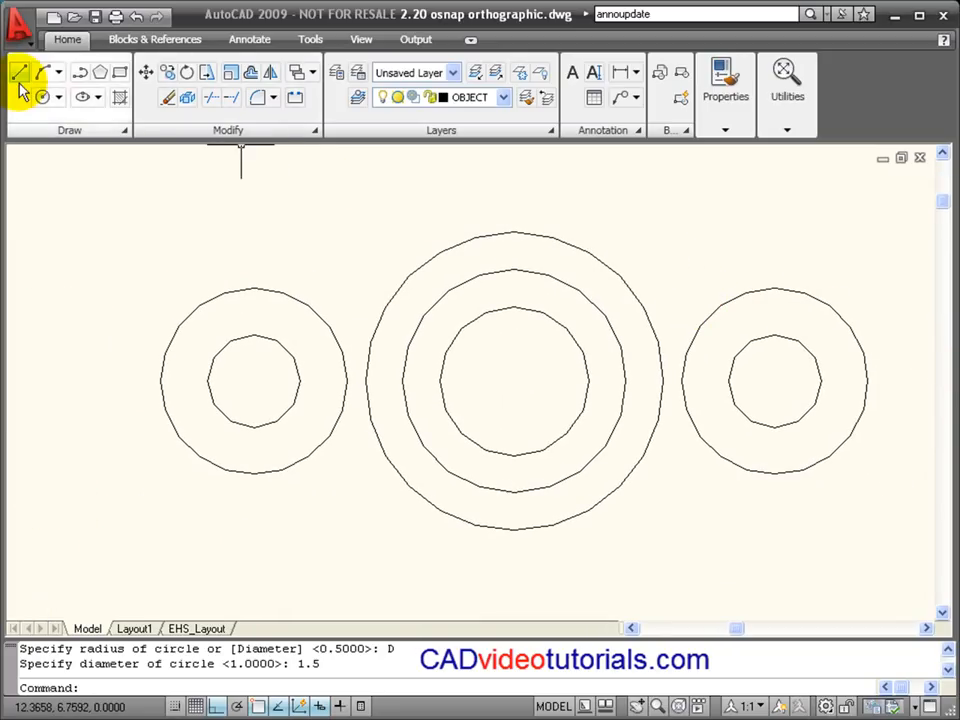
# Start the LINE command from the Draw panel.
pyautogui.click(16, 73)
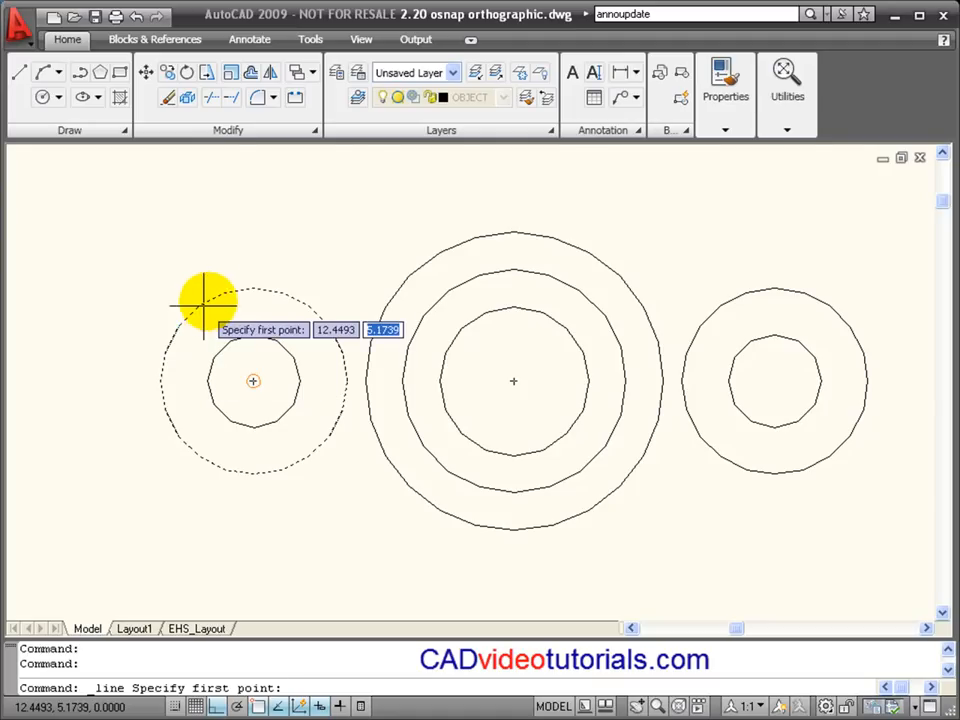
pyautogui.moveTo(285, 250)
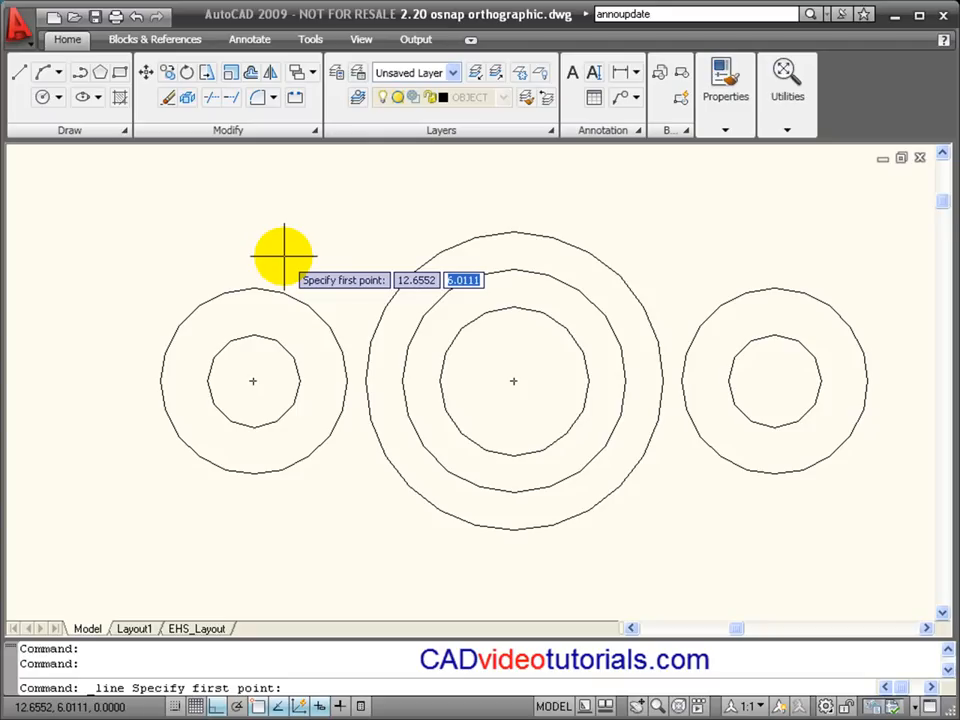
pyautogui.moveTo(298, 508)
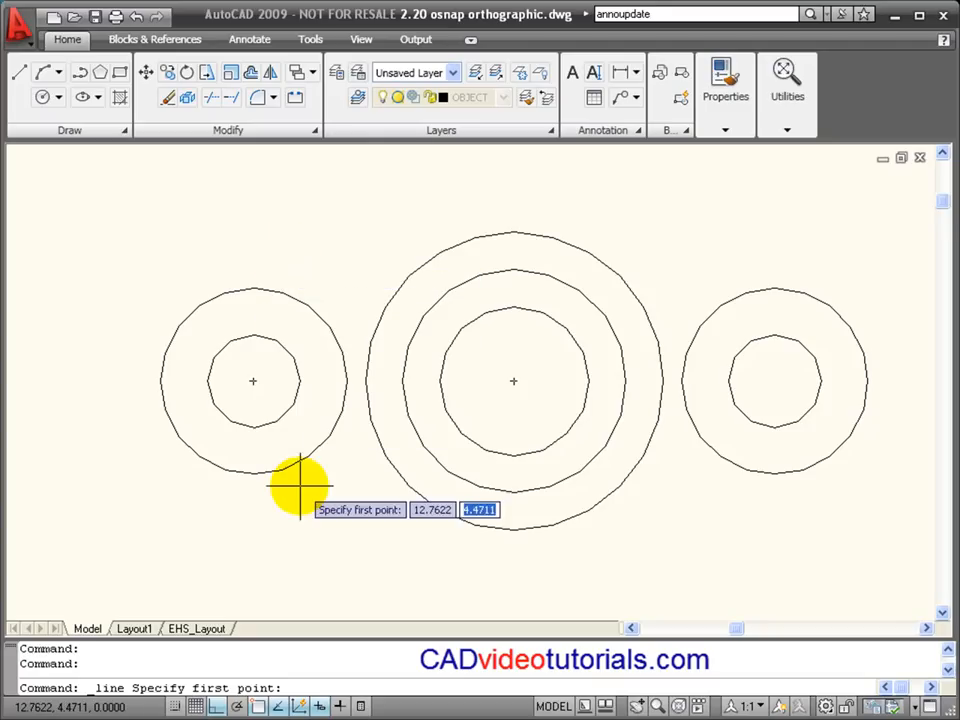
pyautogui.moveTo(313, 520)
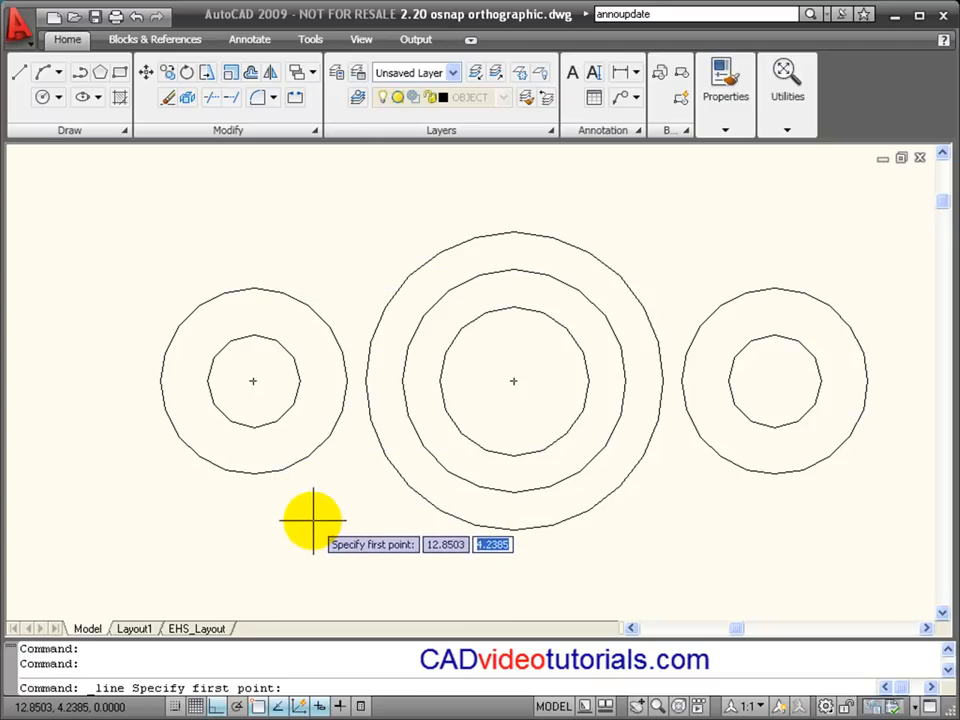
pyautogui.moveTo(308, 582)
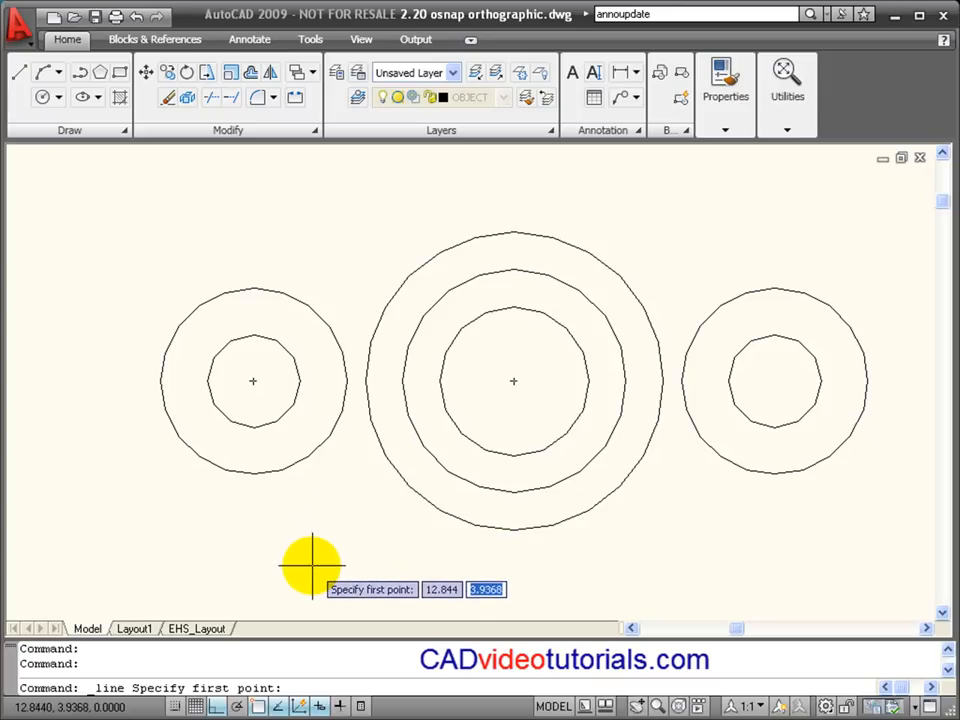
# Draw a top line tangent to the left outer circle and the large central circle.
pyautogui.rightClick(312, 560)
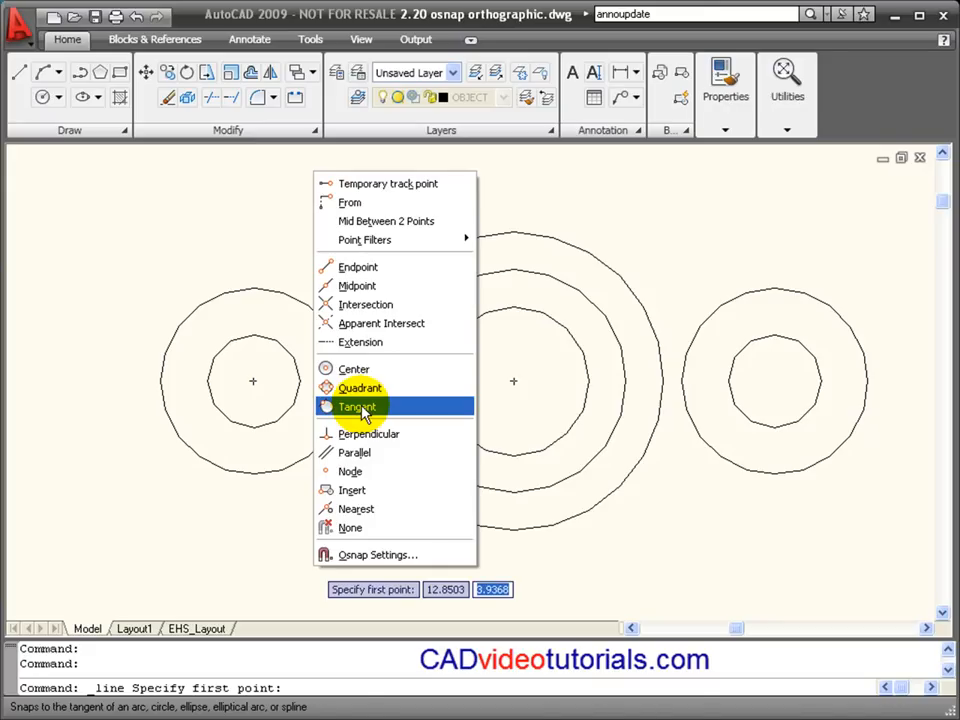
pyautogui.click(358, 406)
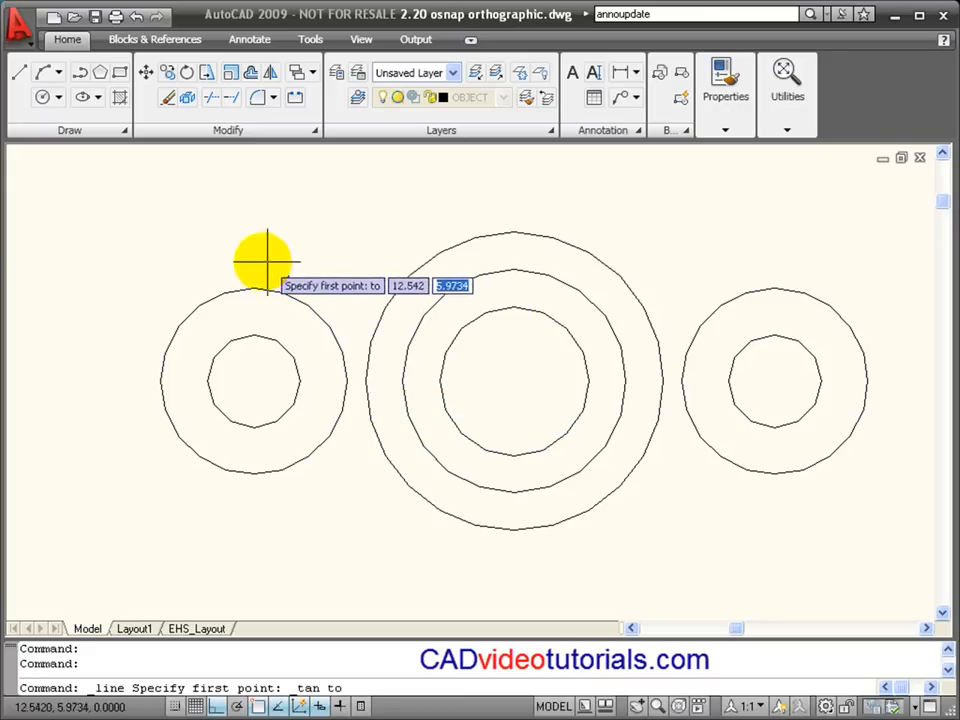
pyautogui.moveTo(200, 302)
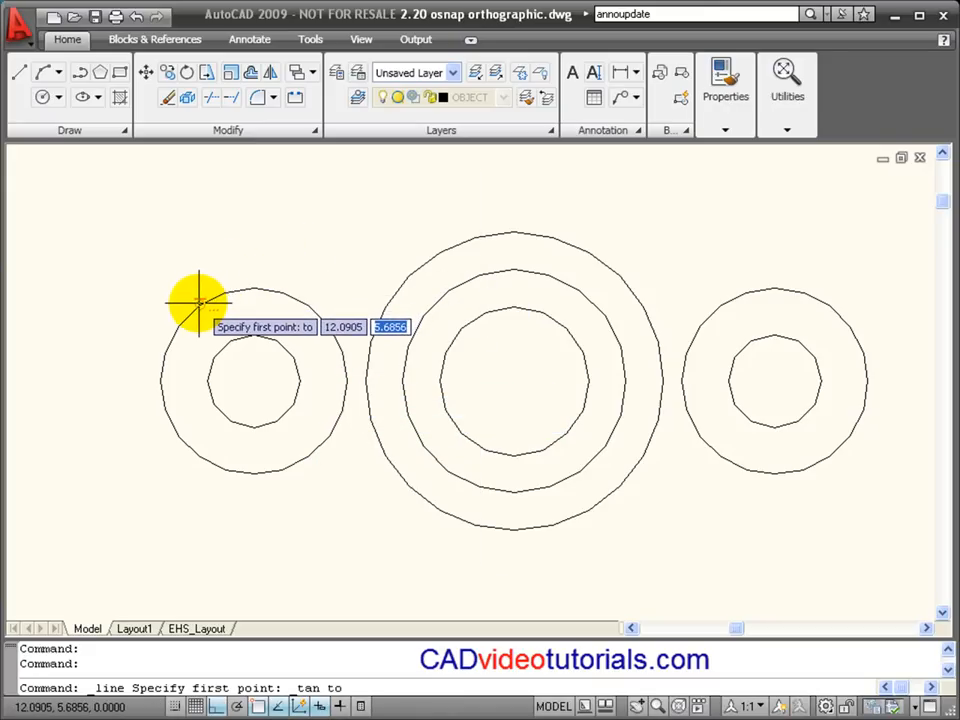
pyautogui.moveTo(192, 308)
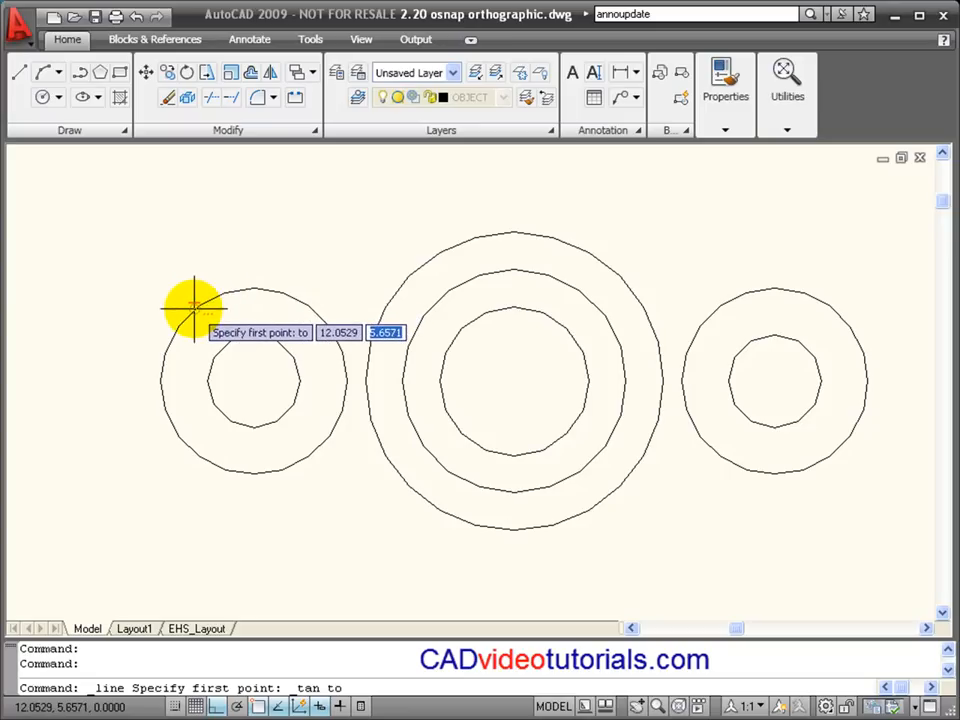
pyautogui.click(190, 305)
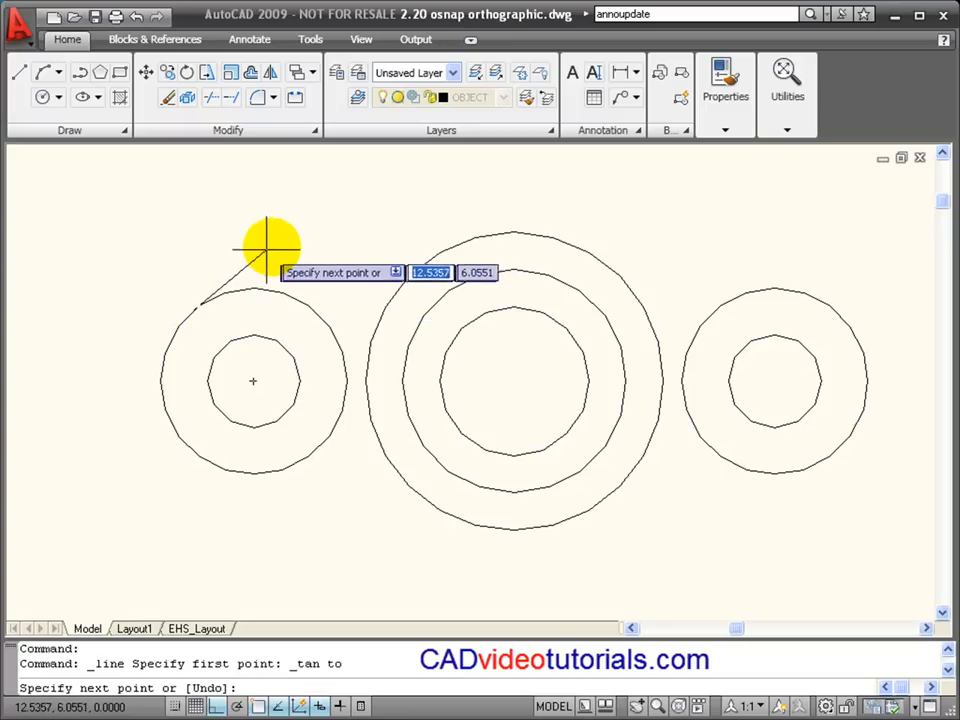
pyautogui.moveTo(457, 240)
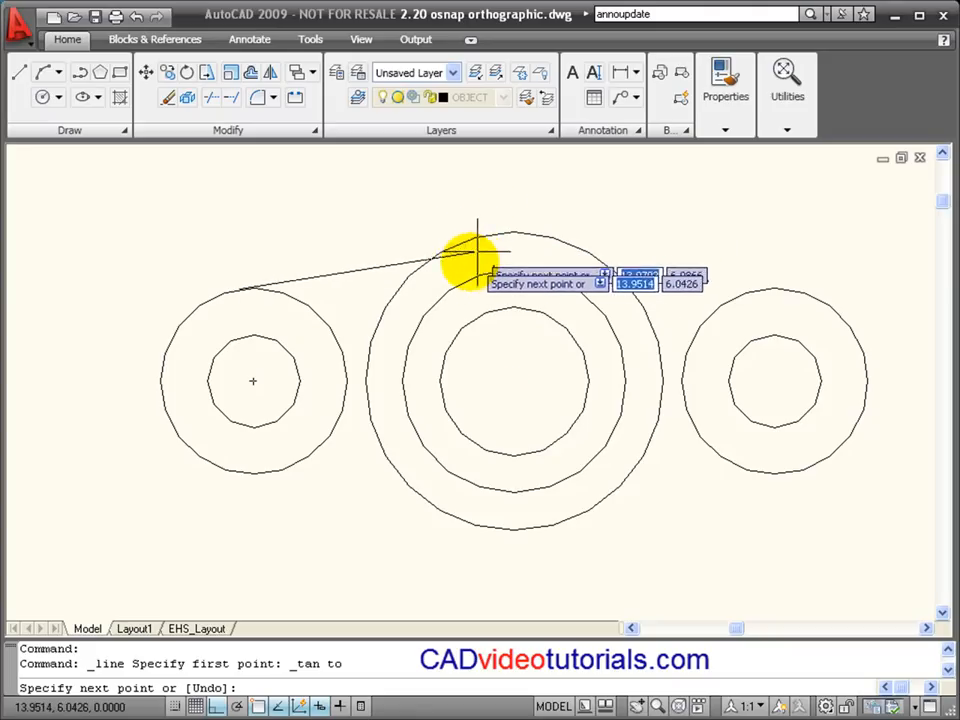
pyautogui.rightClick(470, 255)
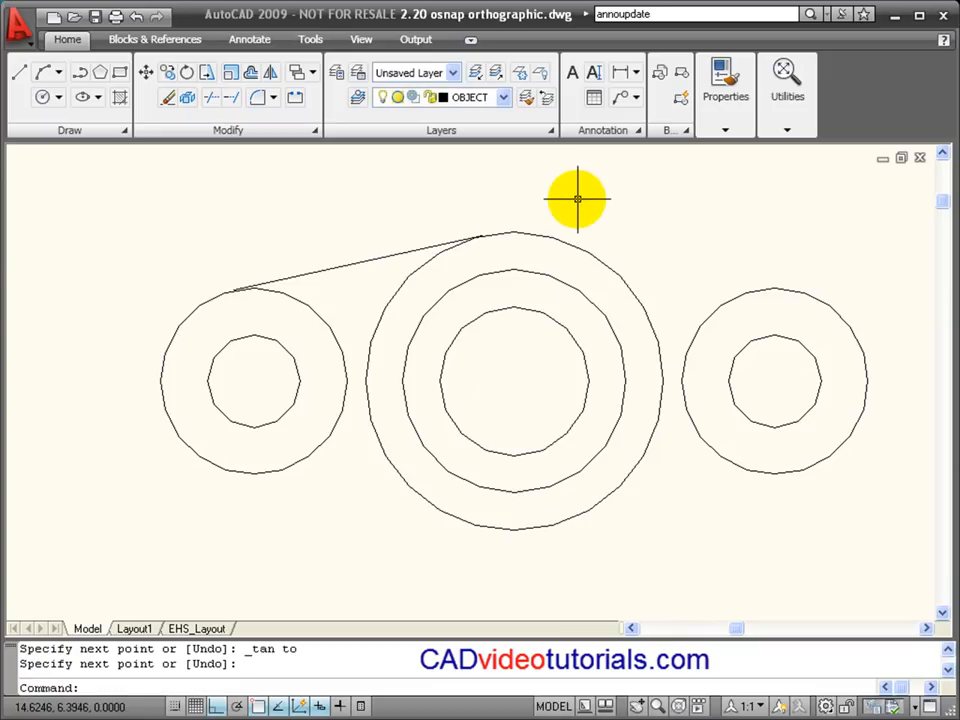
pyautogui.moveTo(672, 240)
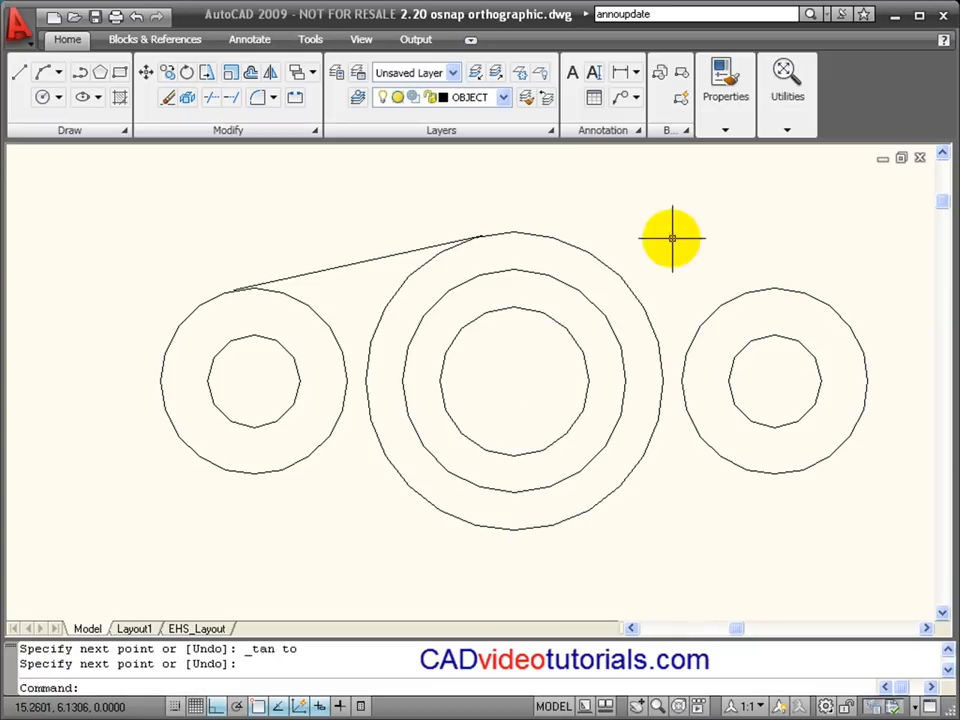
pyautogui.moveTo(17, 76)
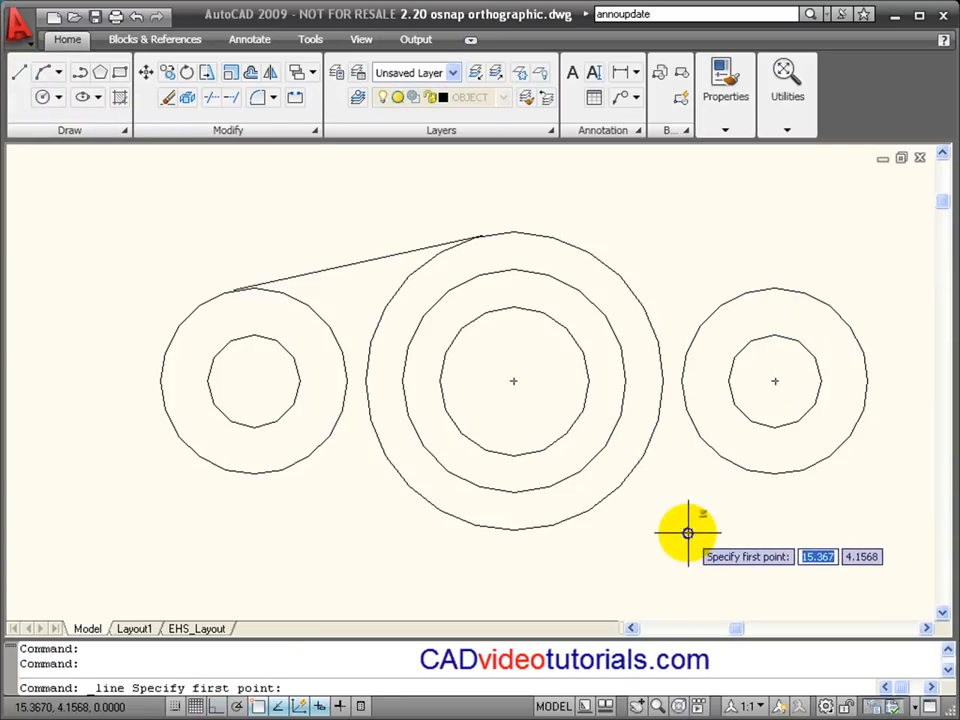
# Draw a top line tangent to the central circle and the right outer circle.
pyautogui.rightClick(685, 532)
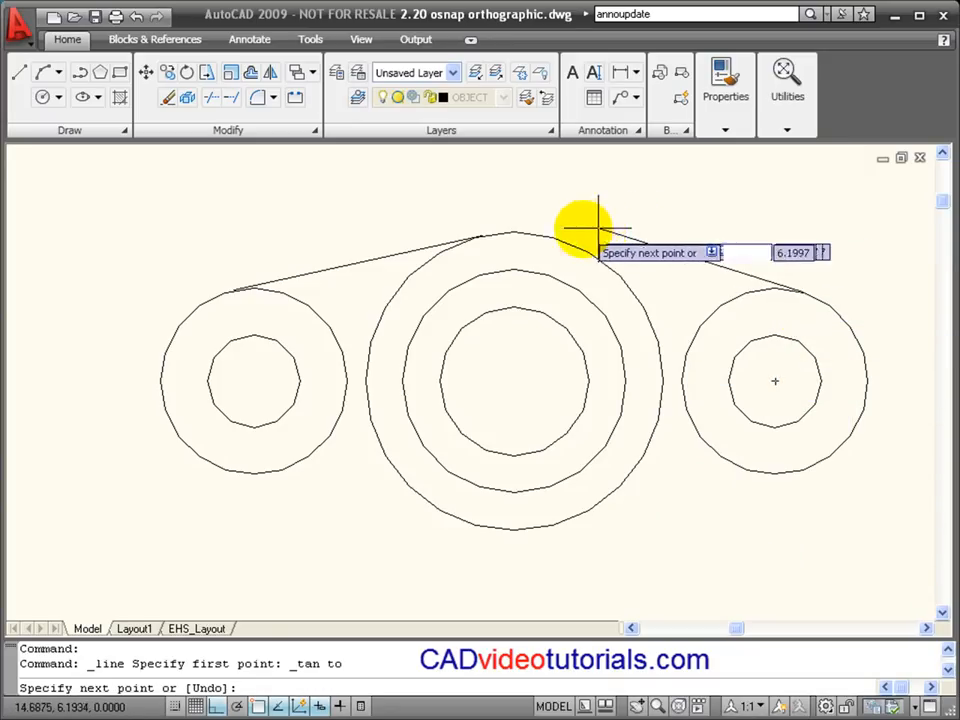
pyautogui.moveTo(553, 238)
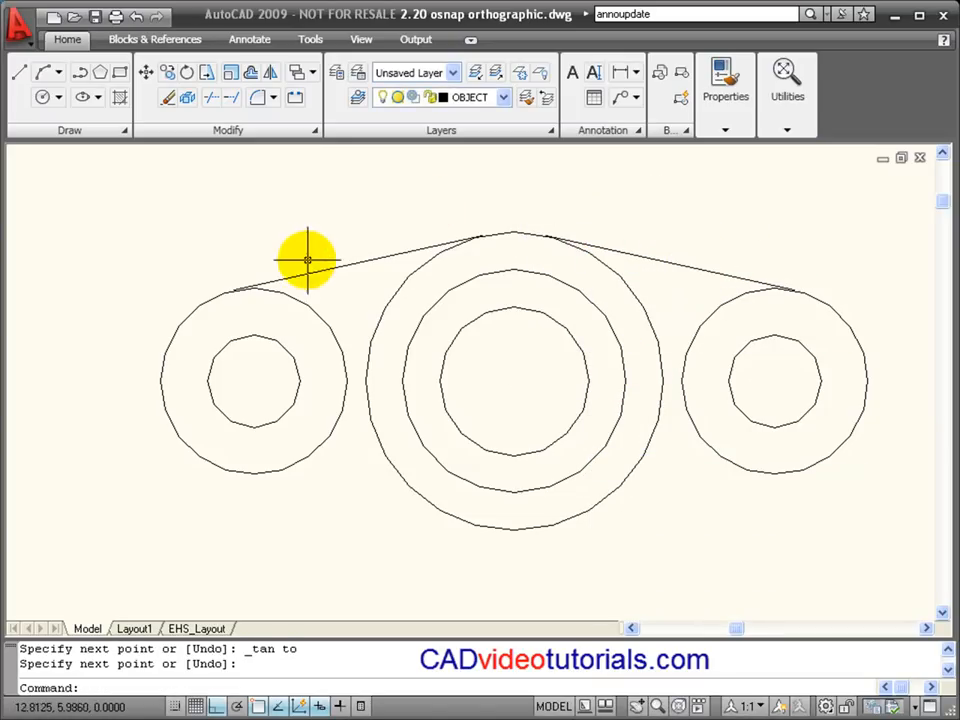
pyautogui.moveTo(580, 332)
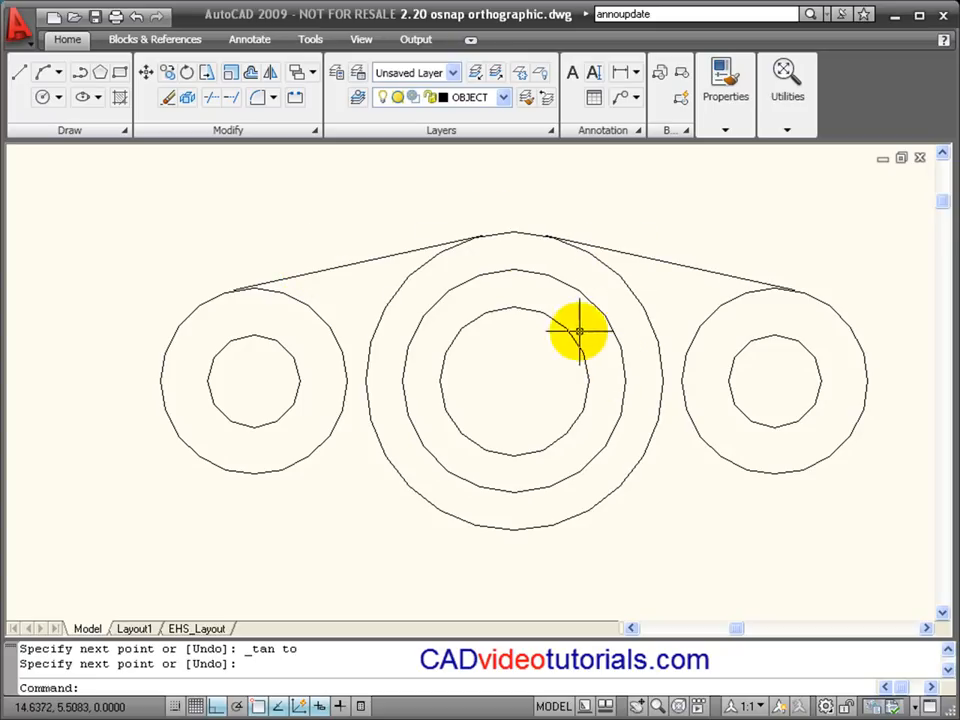
pyautogui.moveTo(500, 548)
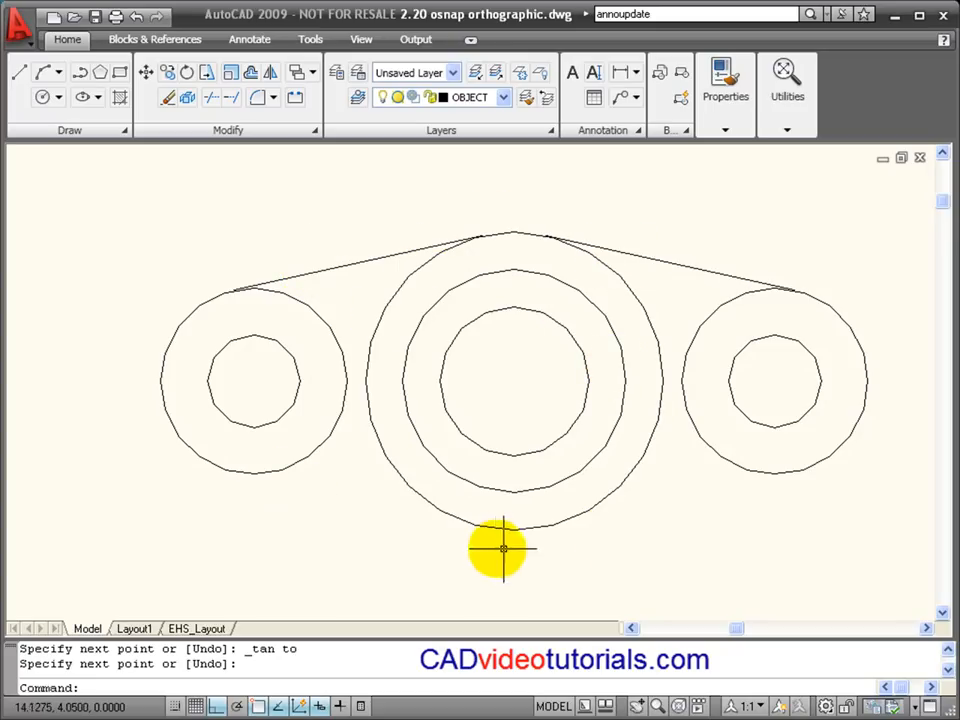
pyautogui.moveTo(267, 140)
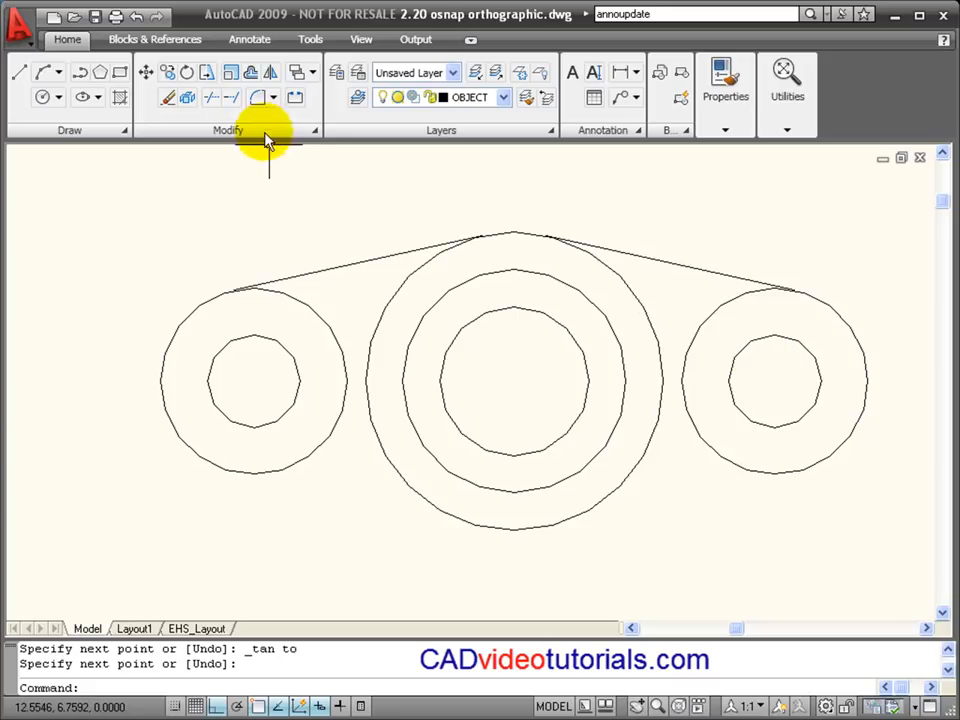
pyautogui.moveTo(271, 72)
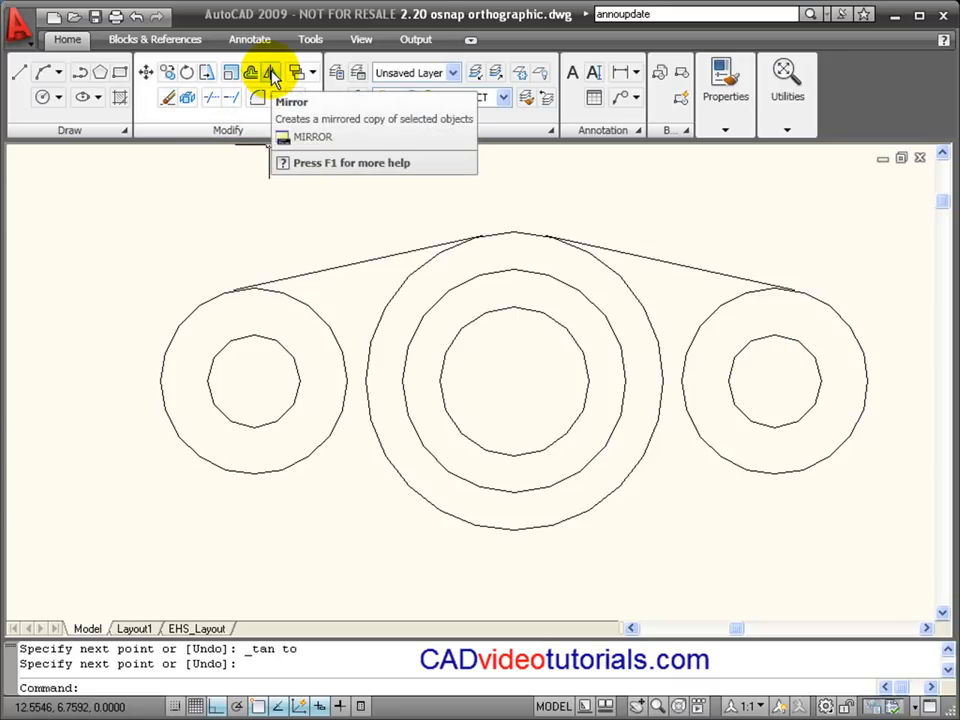
# Mirror both top tangent lines across the centre line, keeping the originals.
pyautogui.click(268, 71)
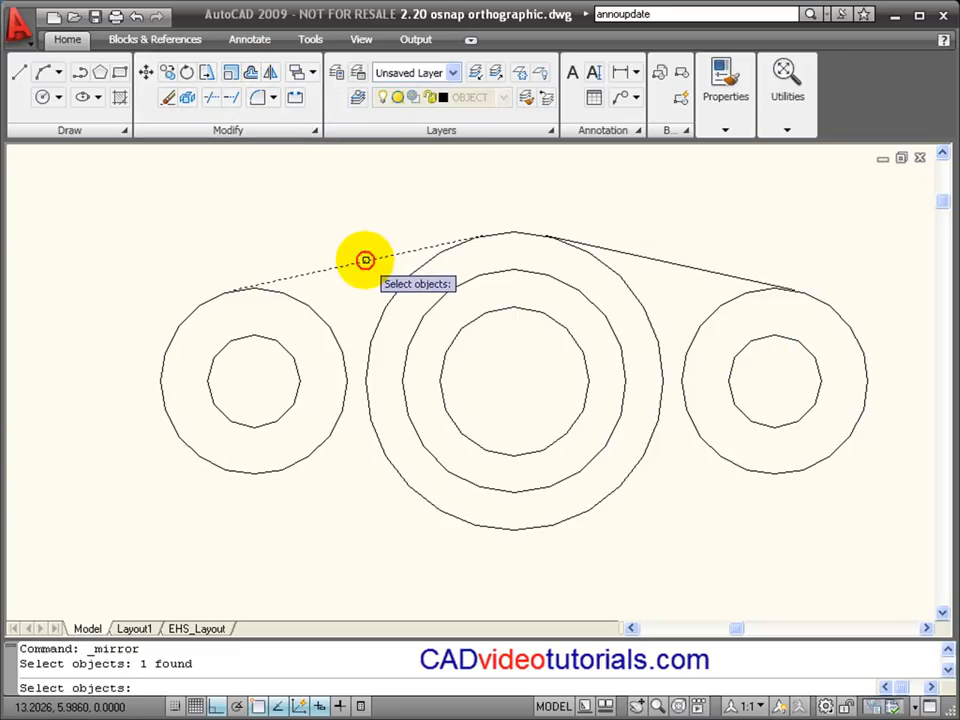
pyautogui.click(601, 233)
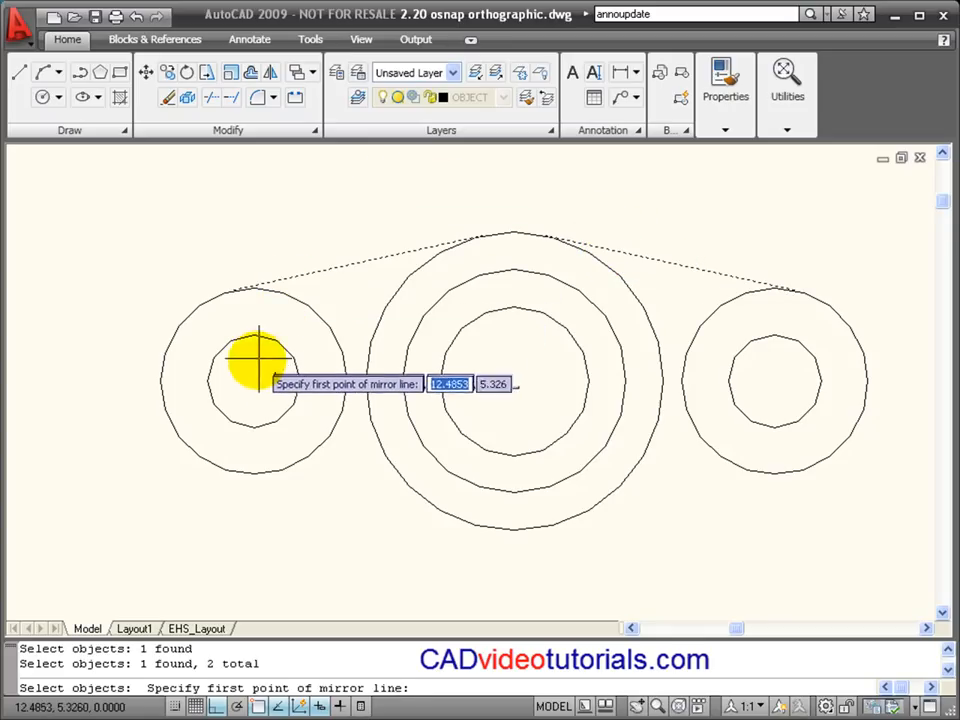
pyautogui.moveTo(278, 340)
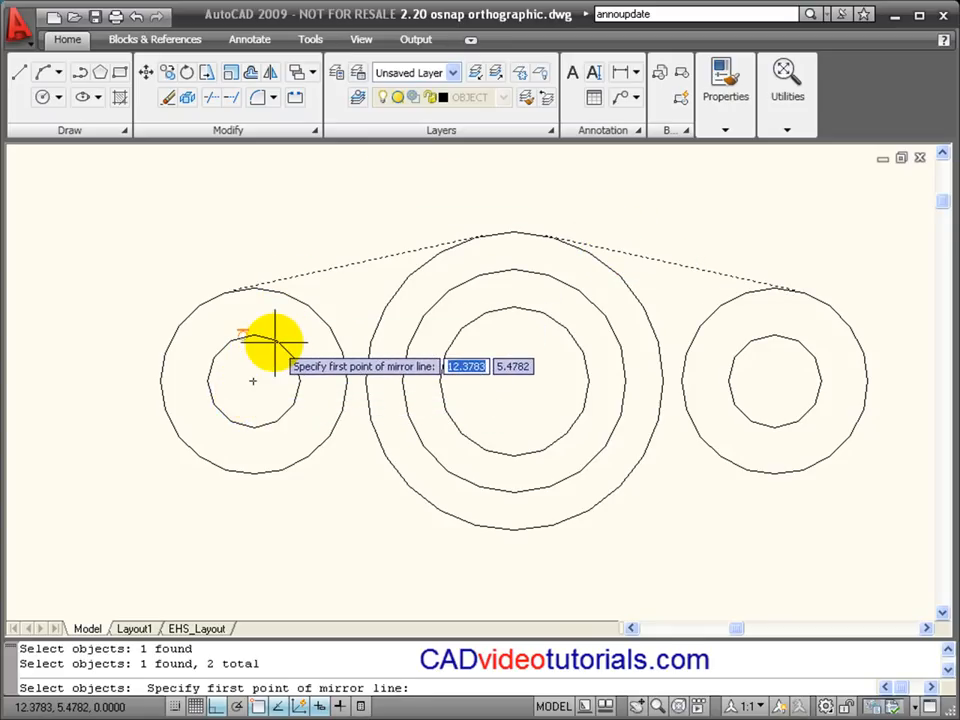
pyautogui.moveTo(253, 380)
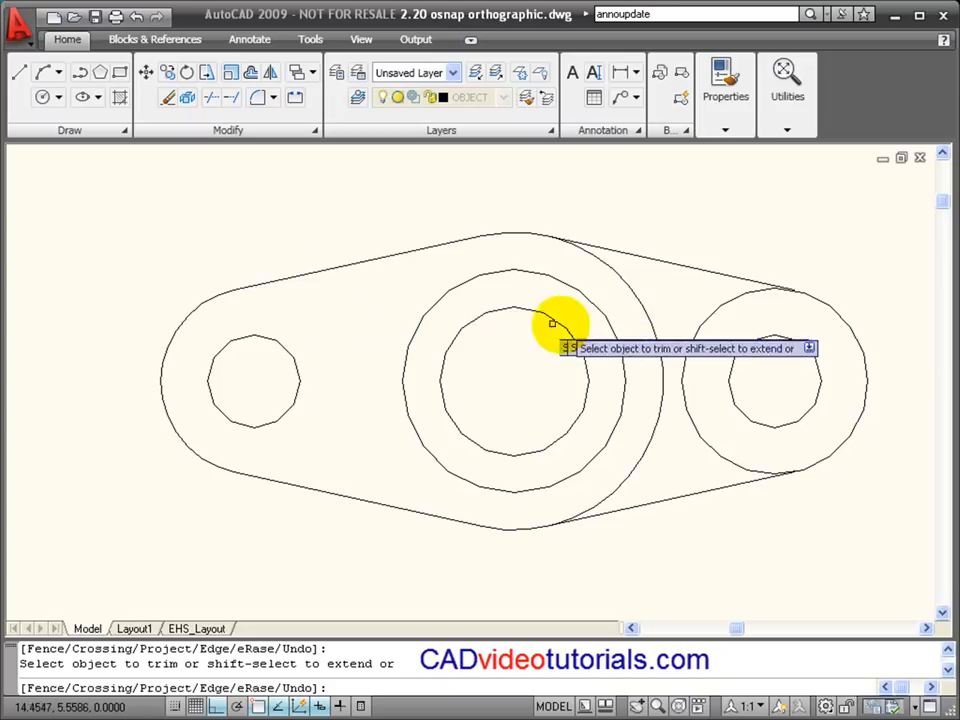
# Trim the leftover outer circle arcs inside the tangent lines.
pyautogui.click(551, 322)
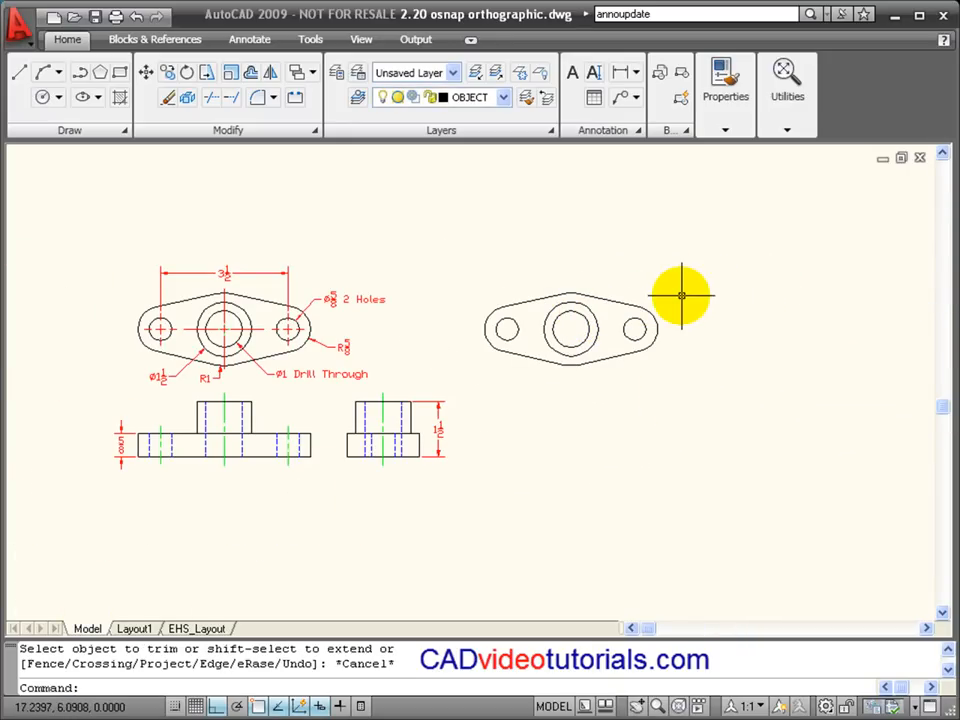
pyautogui.moveTo(503, 435)
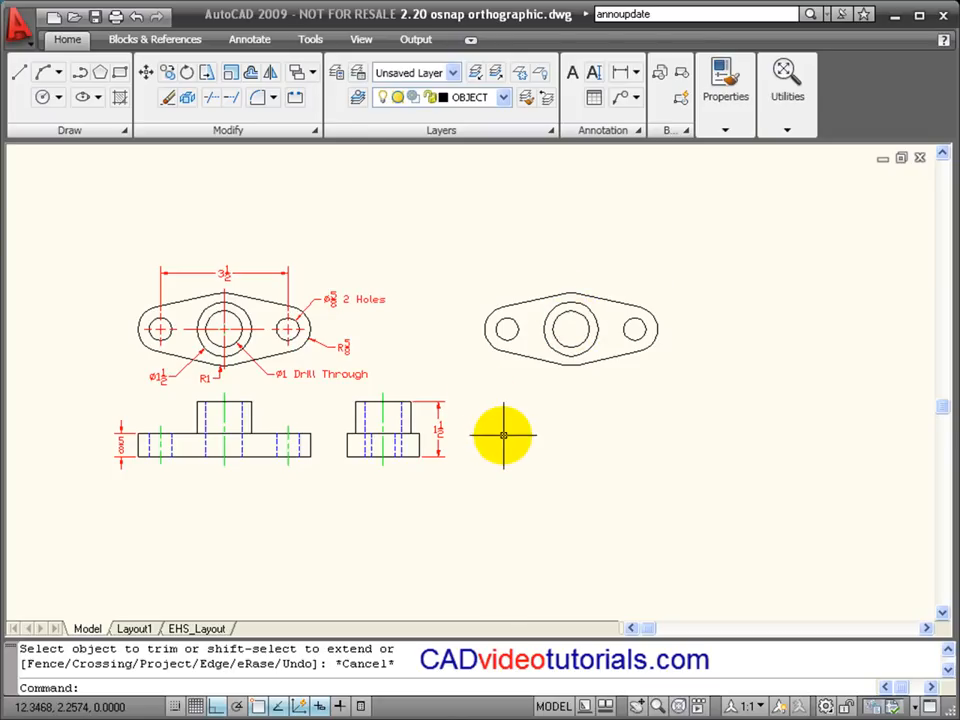
pyautogui.moveTo(570, 310)
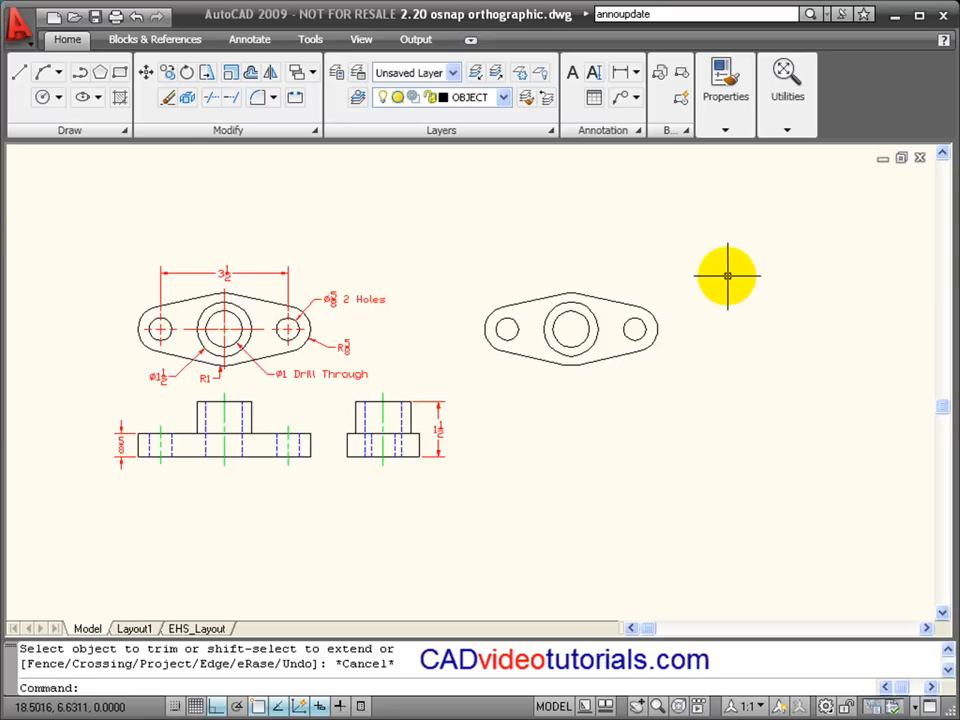
pyautogui.moveTo(678, 338)
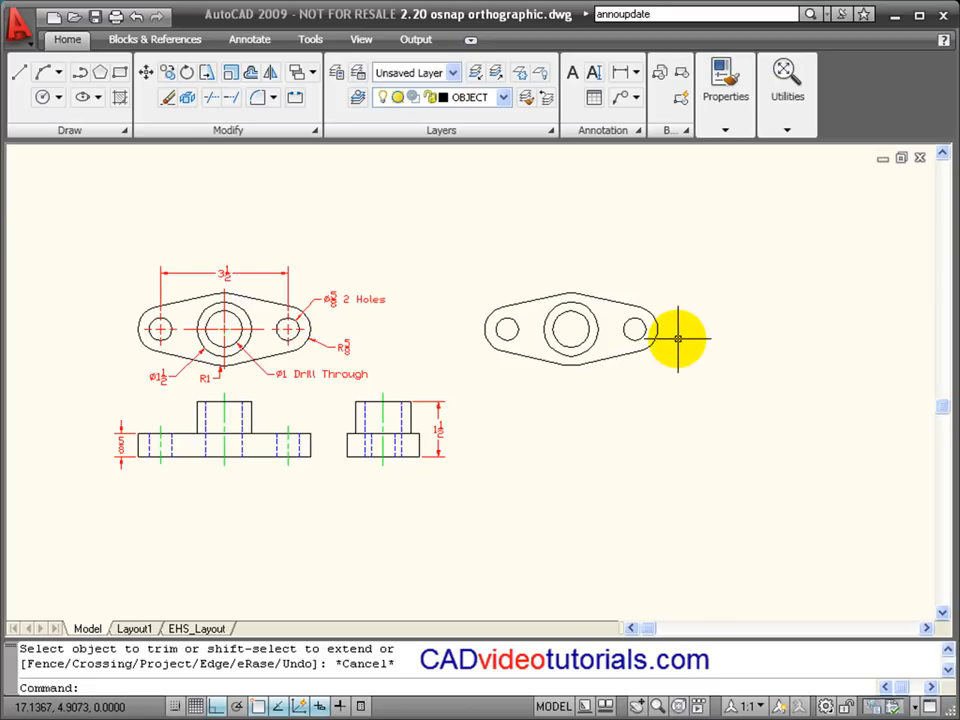
pyautogui.moveTo(644, 380)
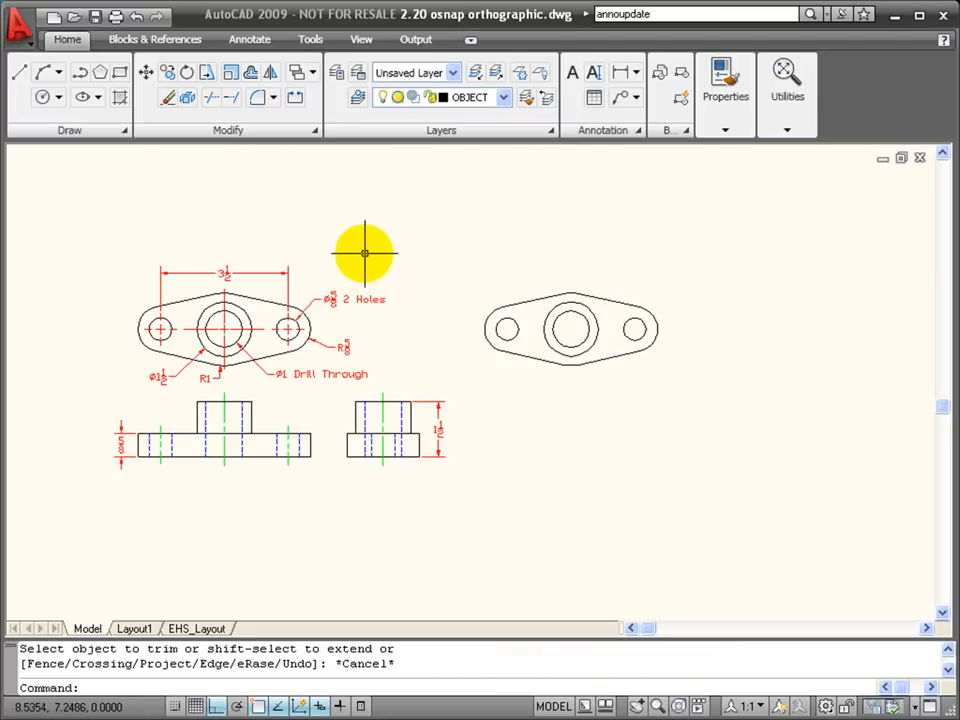
pyautogui.moveTo(705, 418)
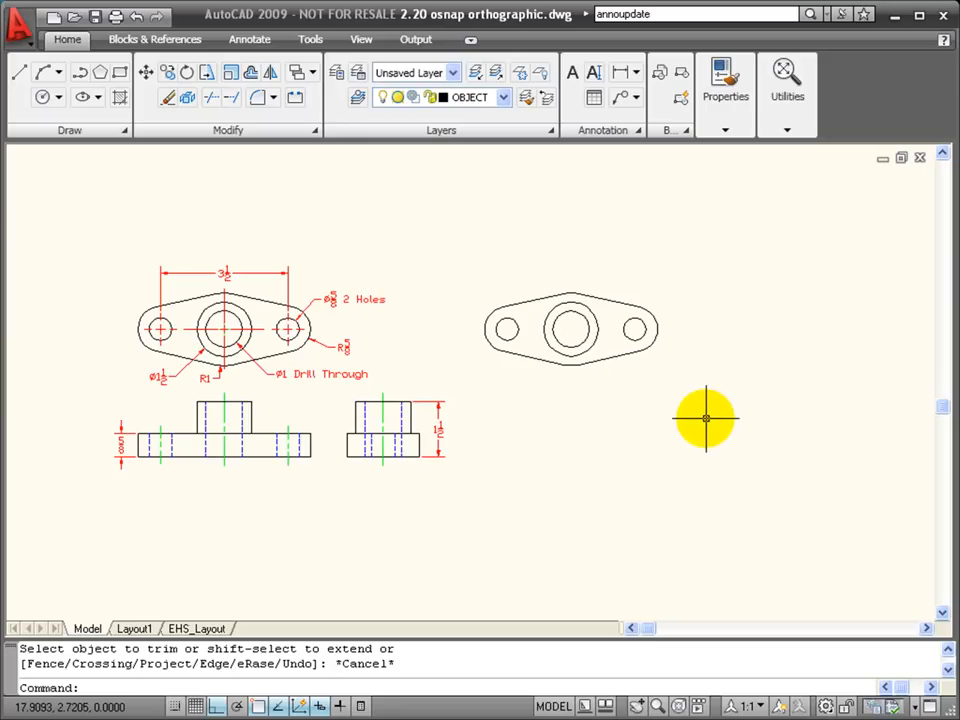